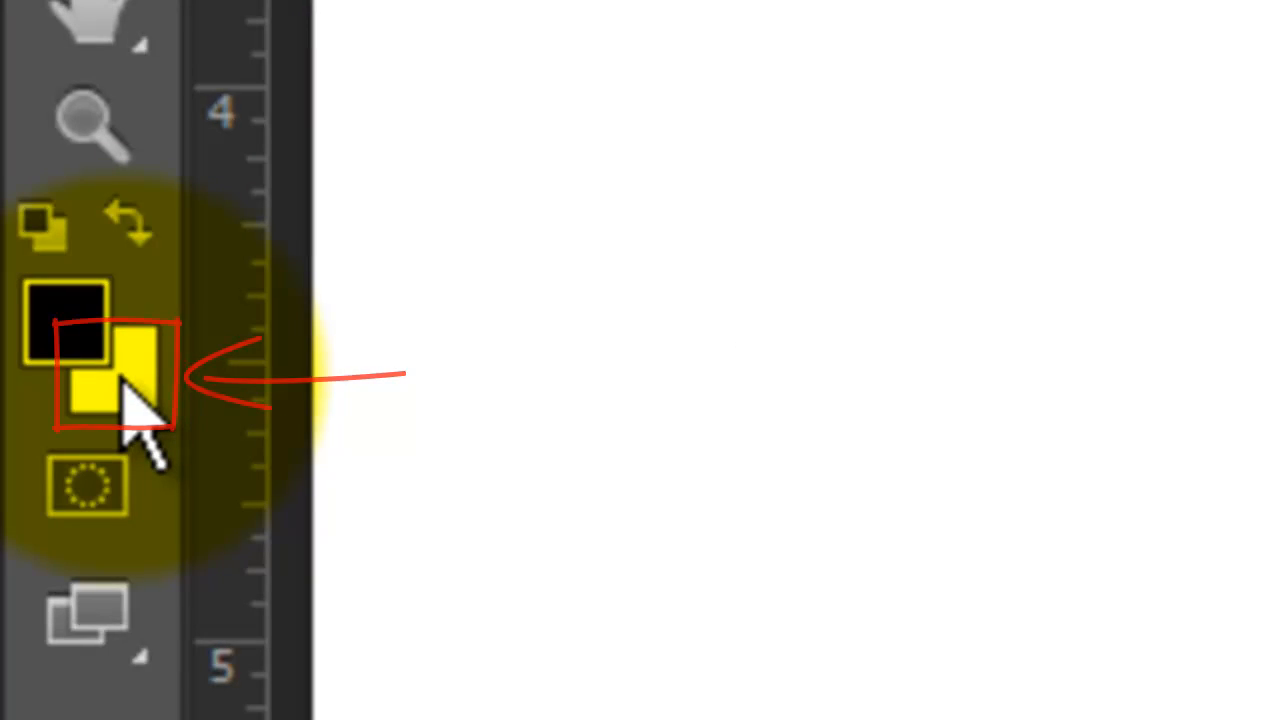
Pick a gold background colour and render black-and-gold Clouds across the canvas.
left_click(113, 400)
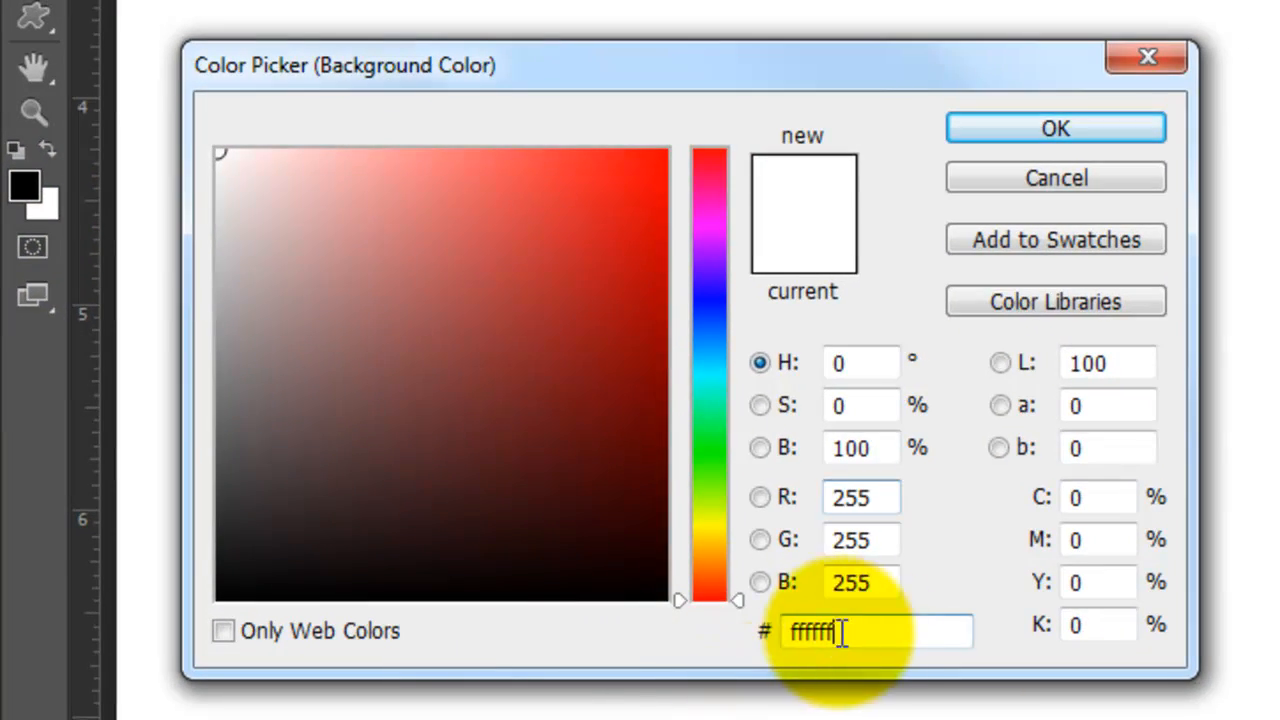
type("8768")
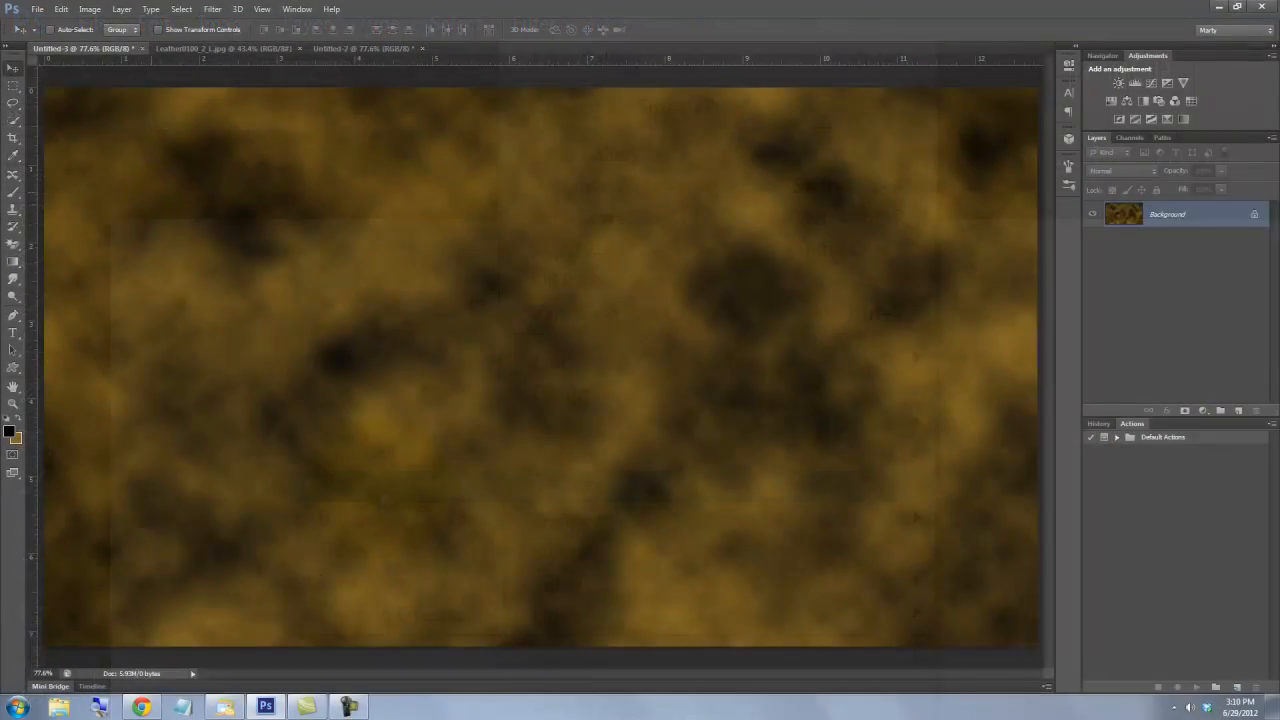
Apply Brightness/Contrast with Brightness 40 and Contrast -30 to the clouds.
left_click(89, 9)
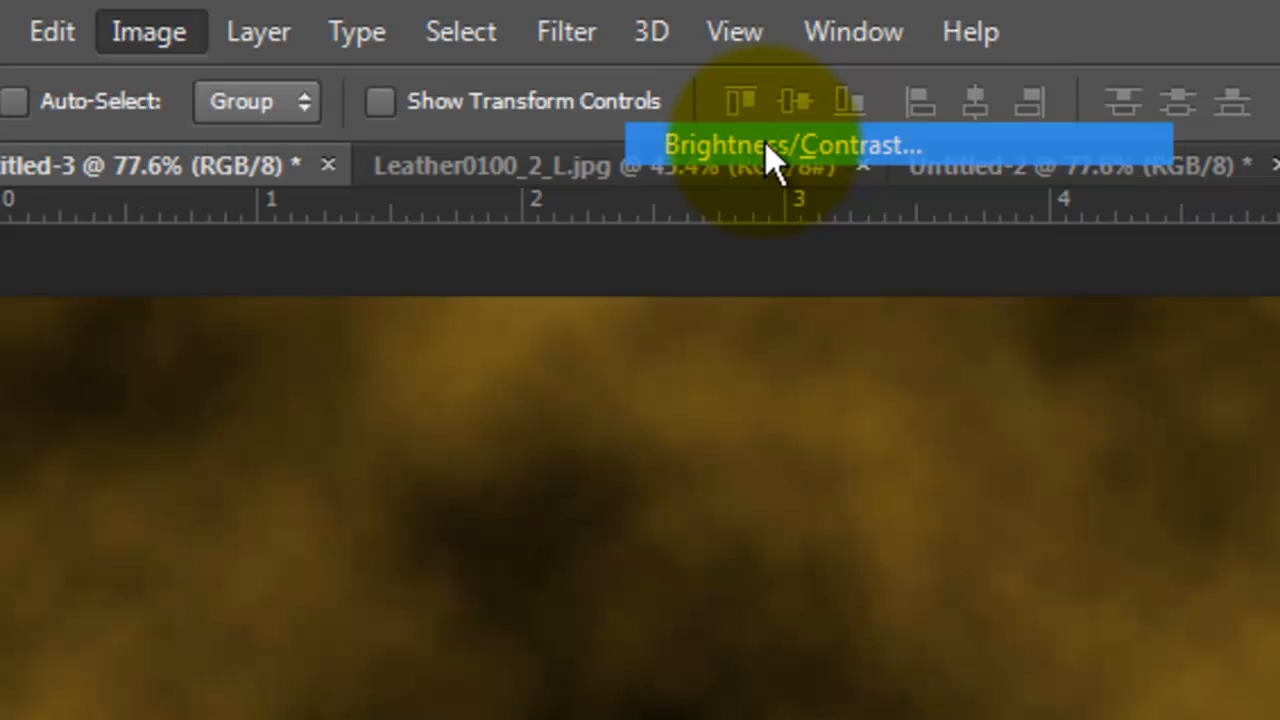
left_click(787, 145)
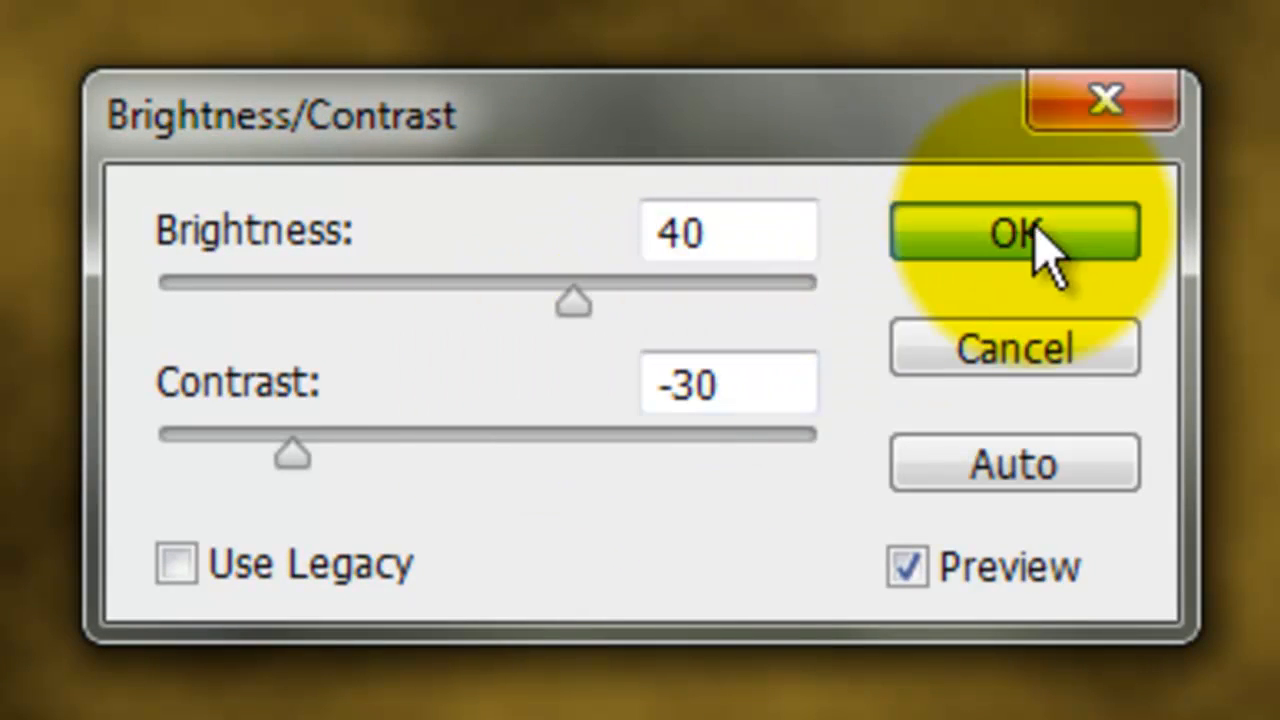
left_click(1013, 231)
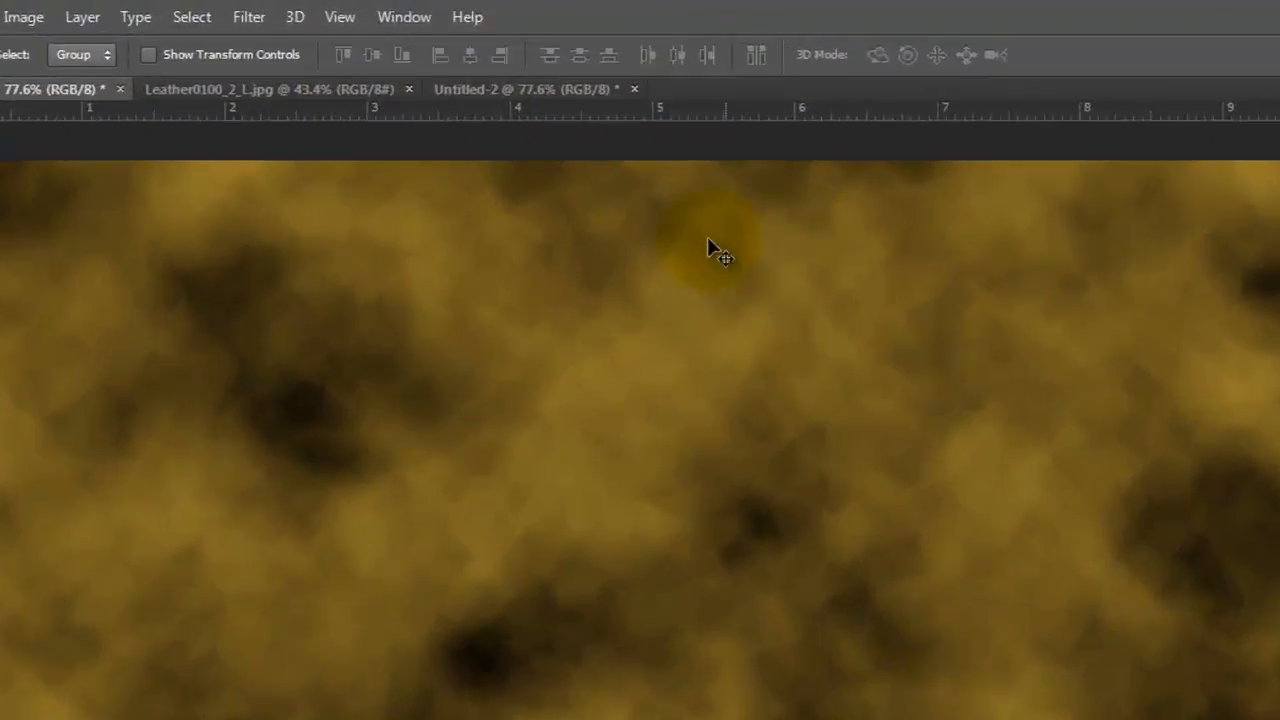
Apply the Sprayed Strokes filter (5, 20, Horizontal) from the Filter Gallery.
left_click(248, 17)
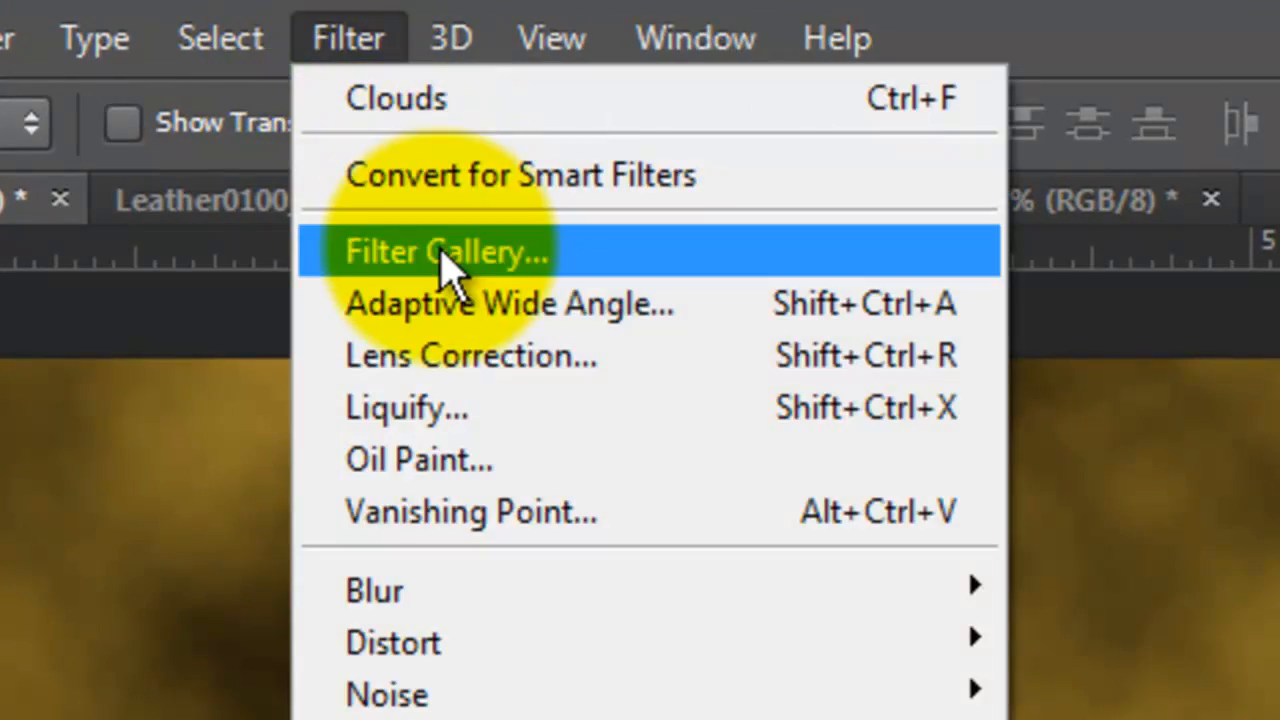
left_click(446, 251)
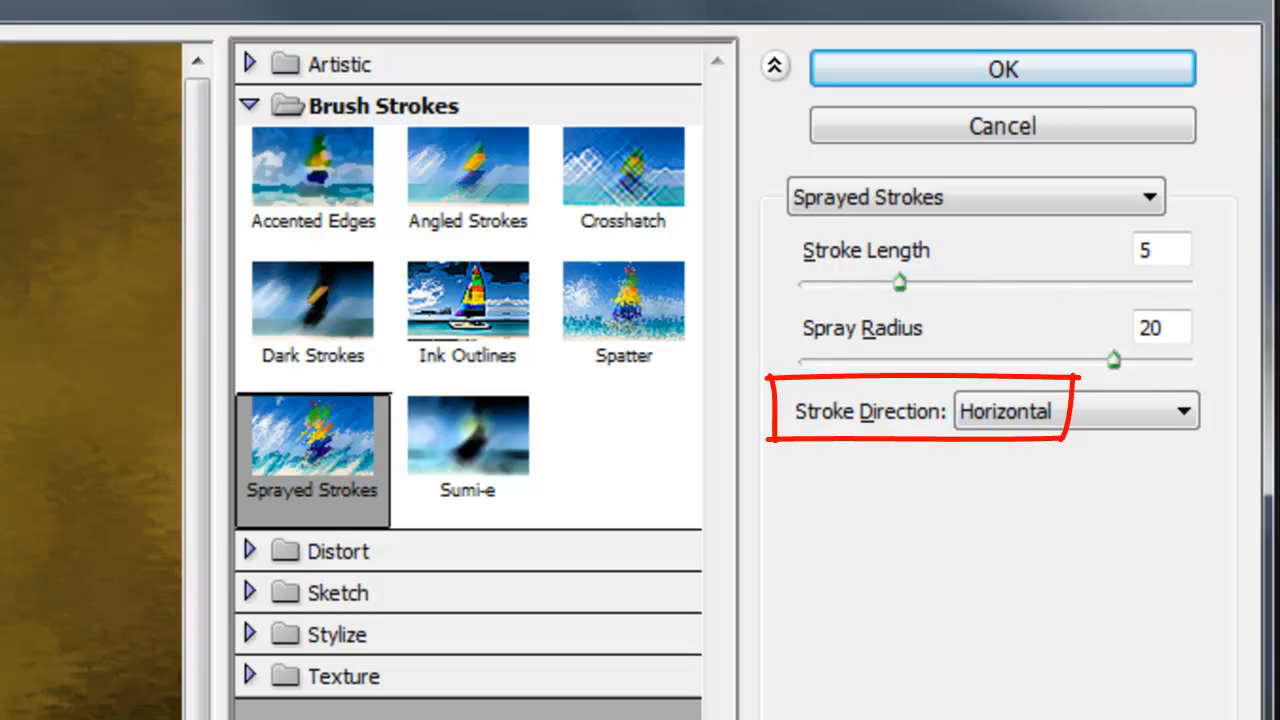
left_click(1001, 68)
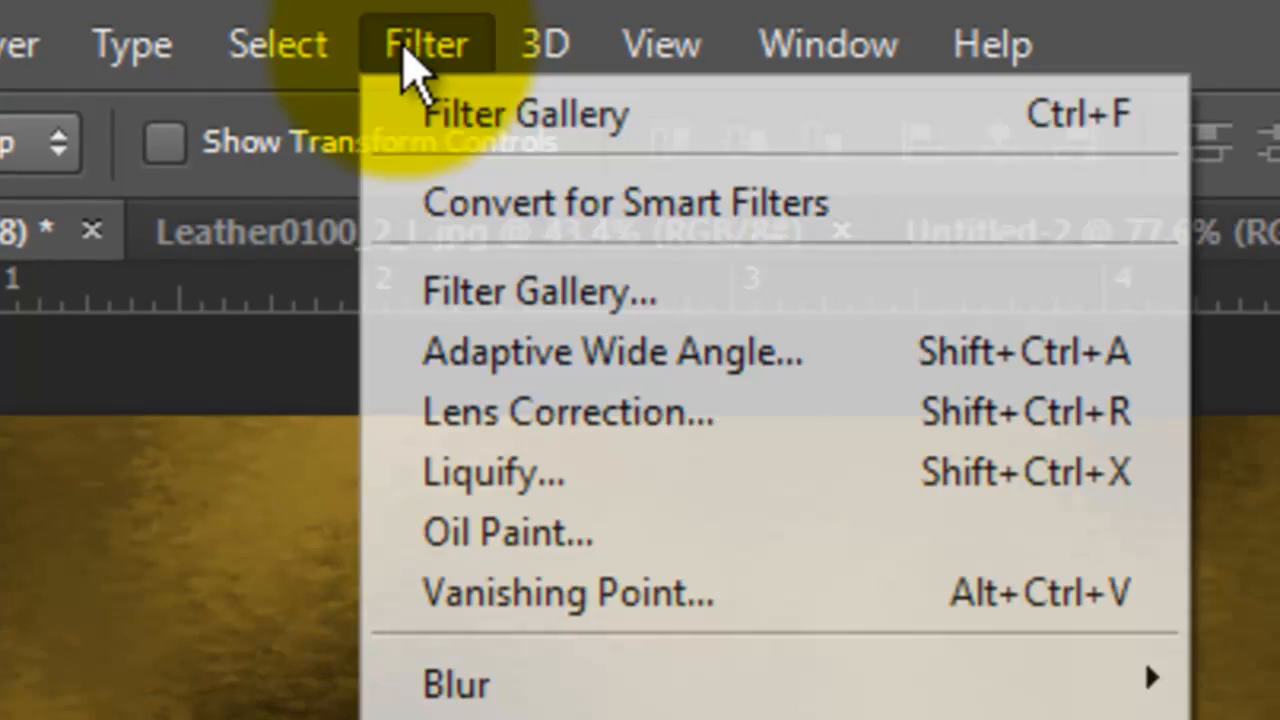
Add a Frosted Glass distortion (18, 4, 200%) over the sprayed strokes.
left_click(539, 291)
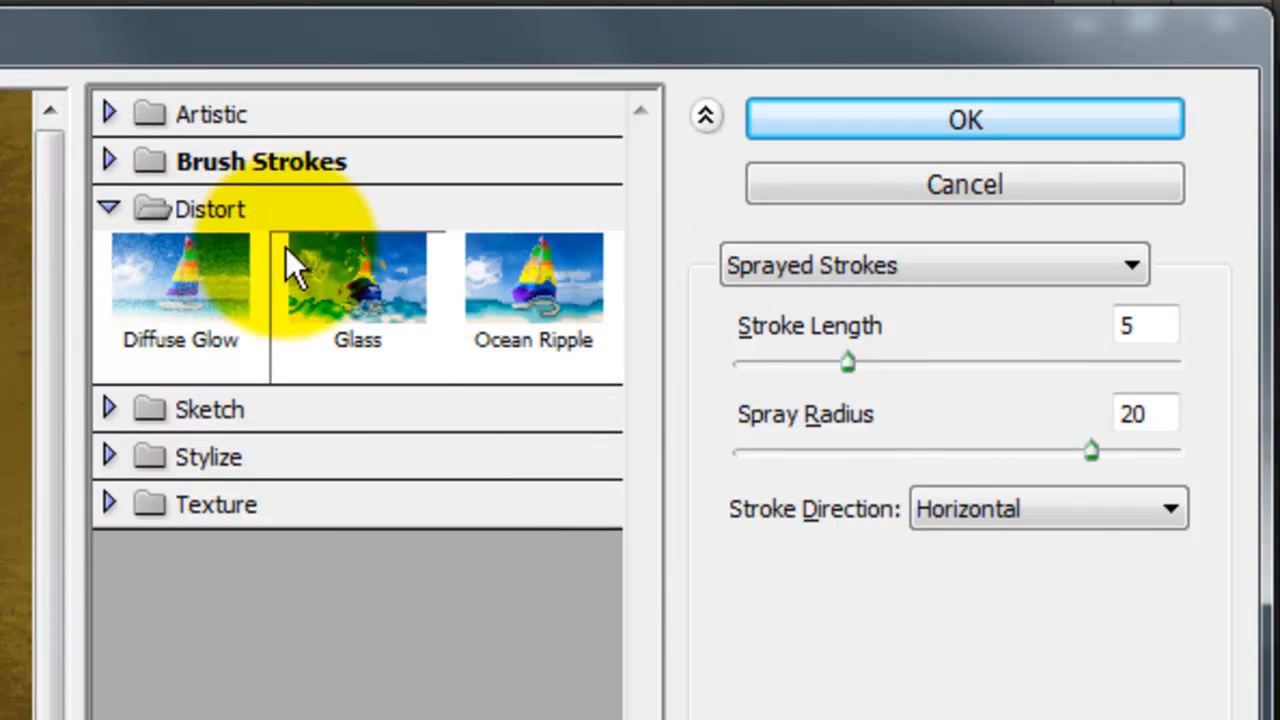
left_click(357, 277)
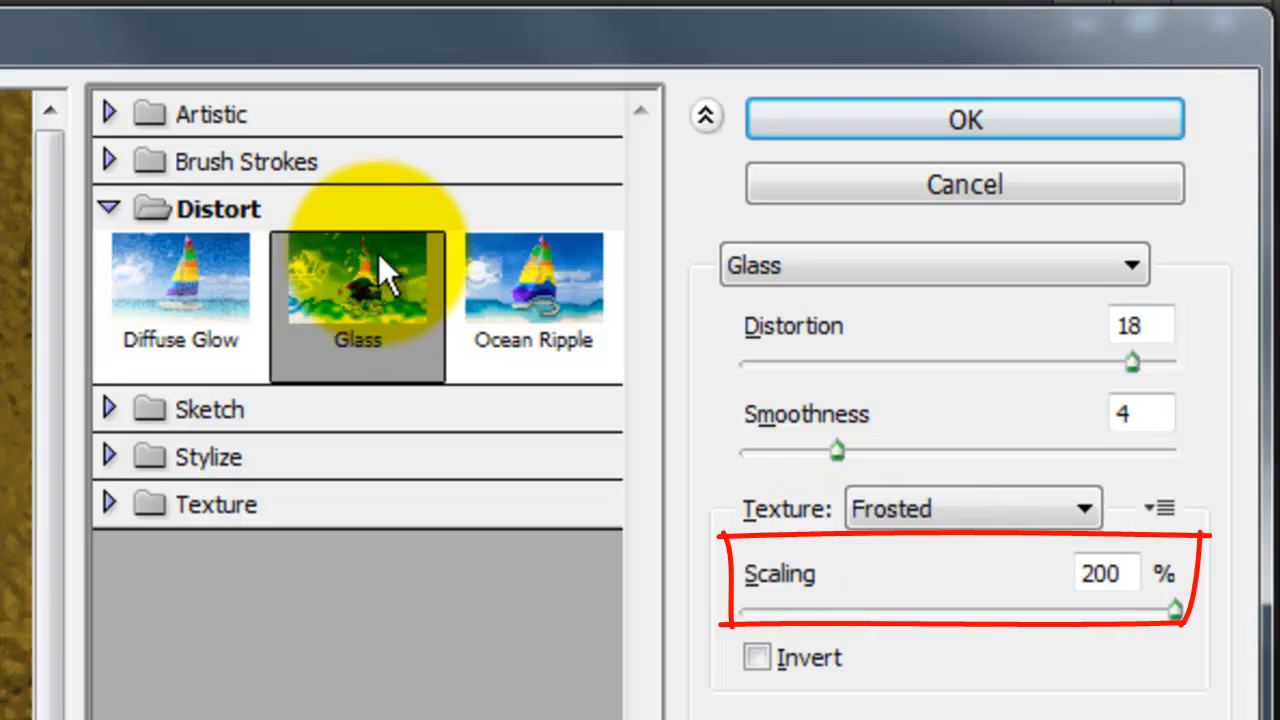
left_click(963, 119)
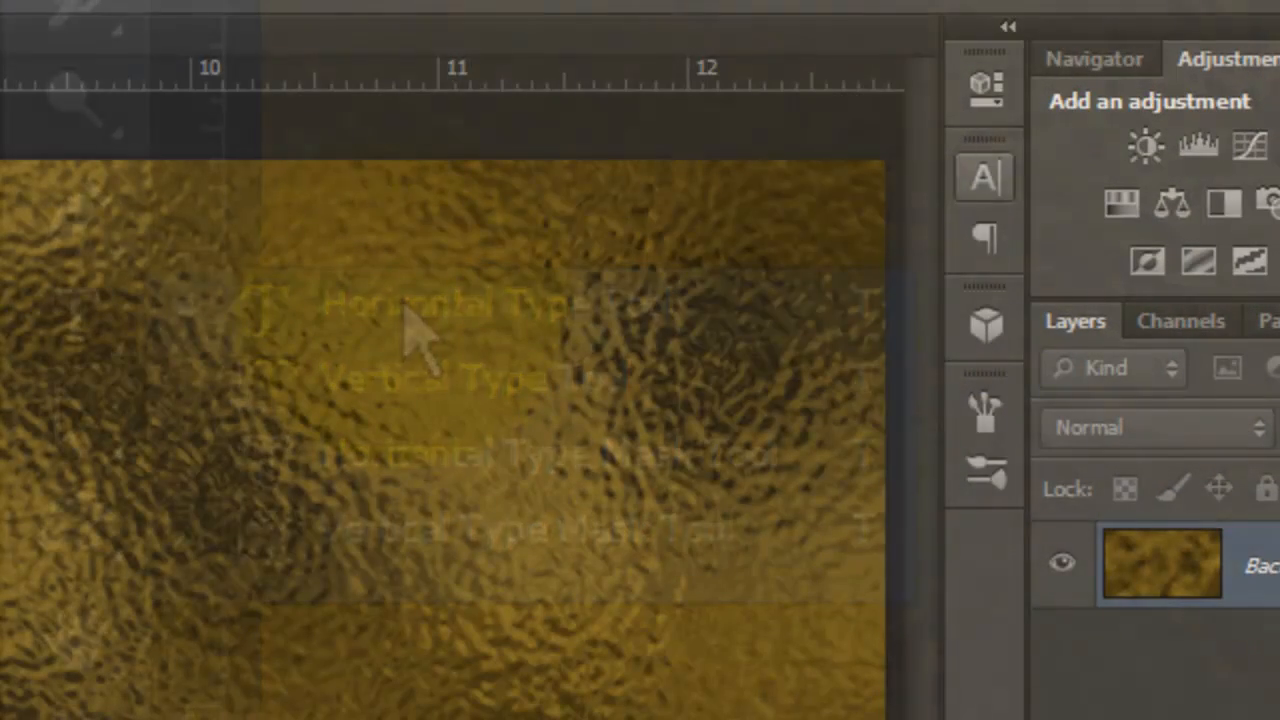
Type 'The GILDED Age' in white Times New Roman, enlarging GILDED.
left_click(984, 178)
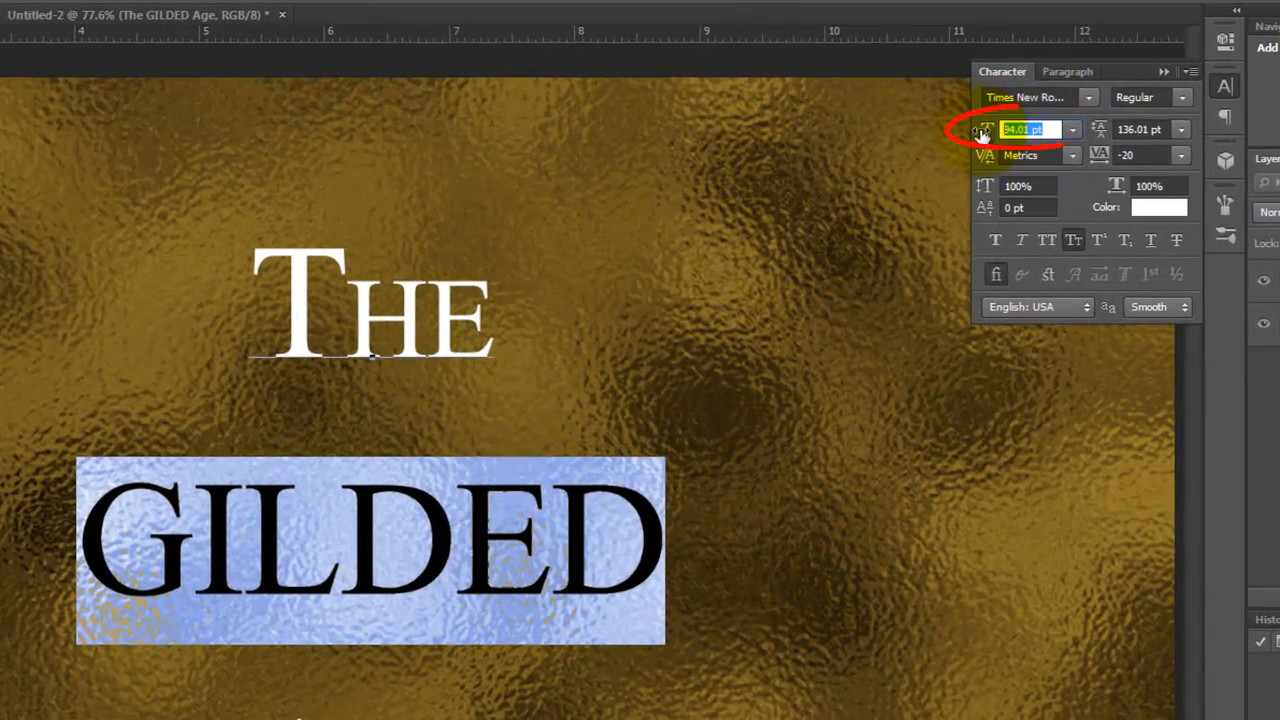
type("213")
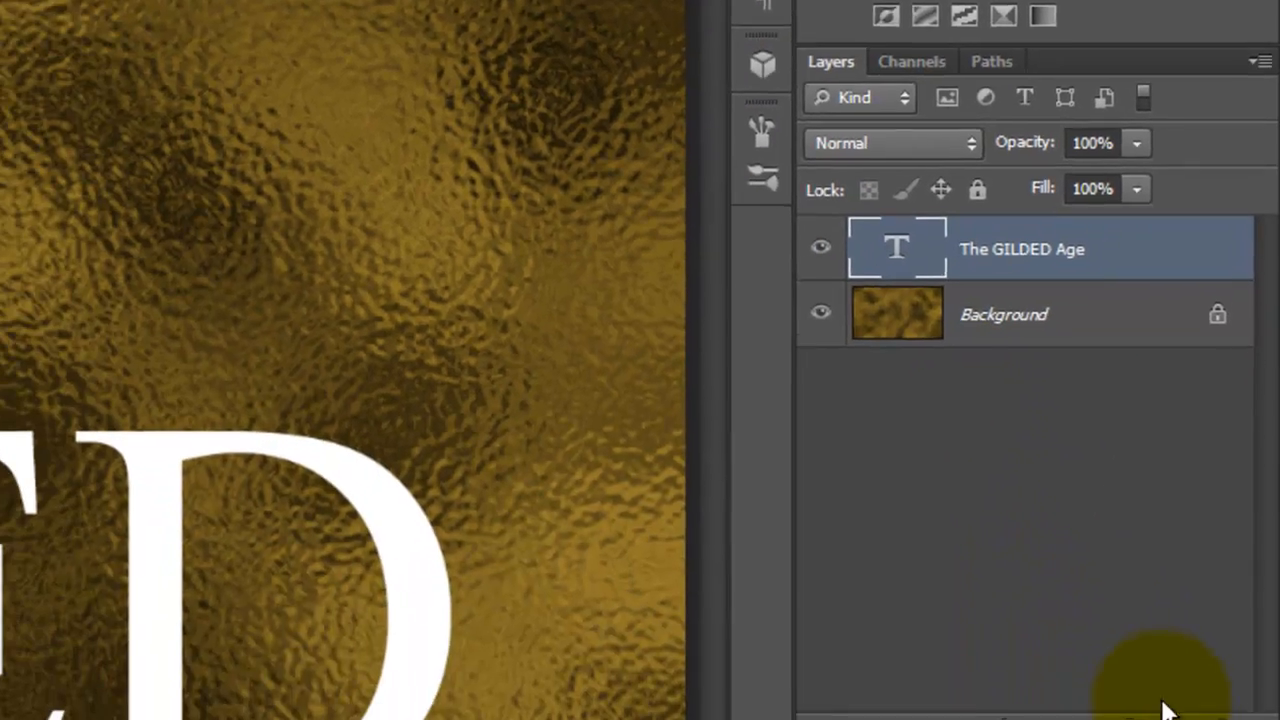
Load the Ornaments custom shapes and draw a filled flourish beside THE.
left_click(1184, 682)
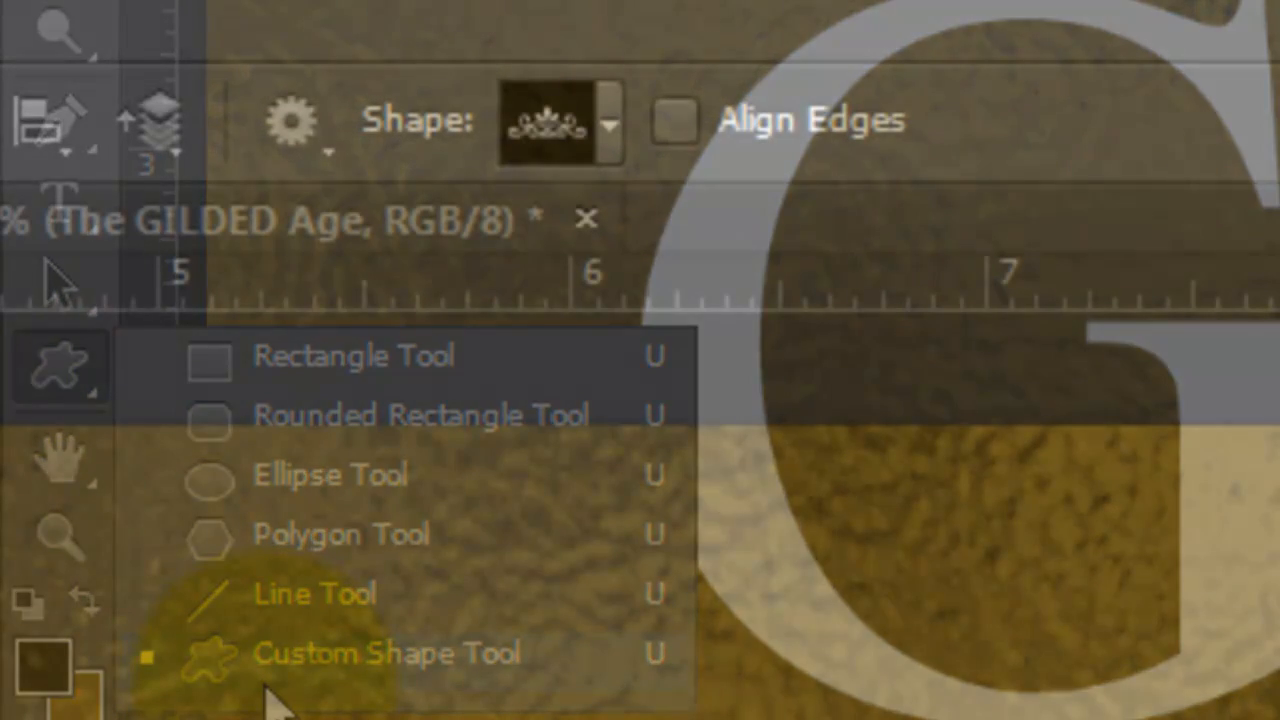
left_click(610, 120)
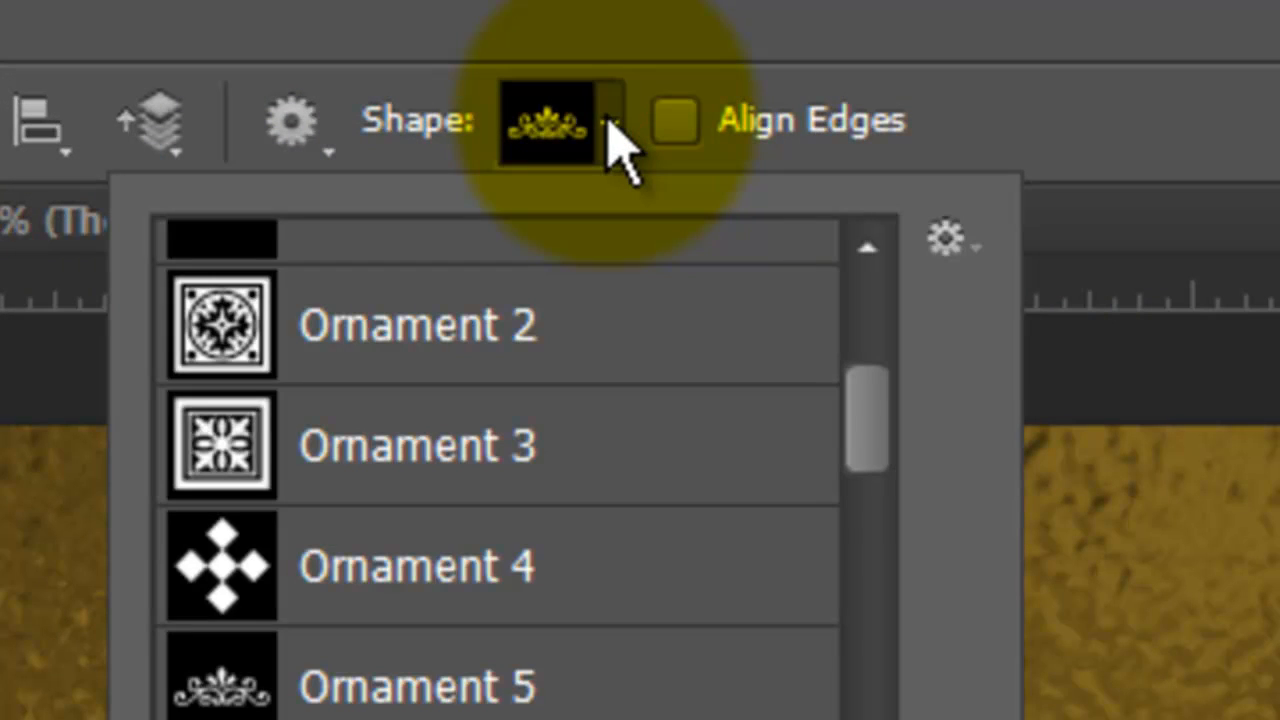
left_click(945, 240)
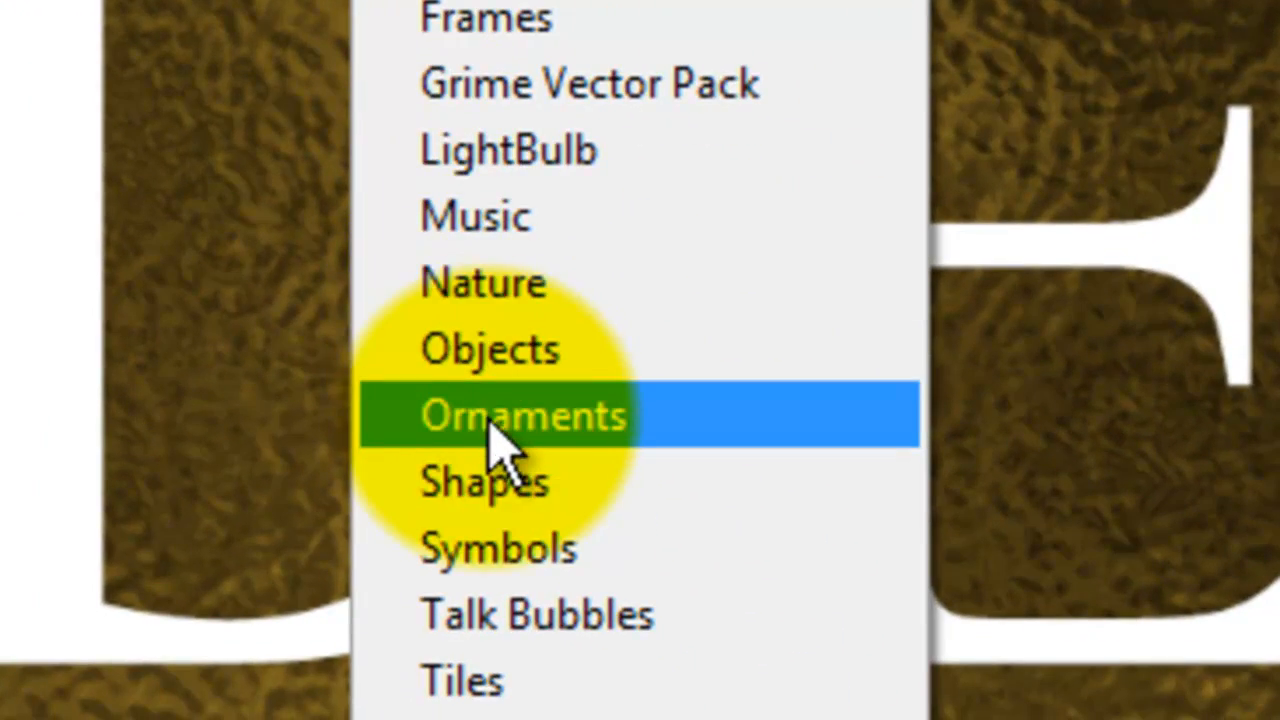
left_click(524, 415)
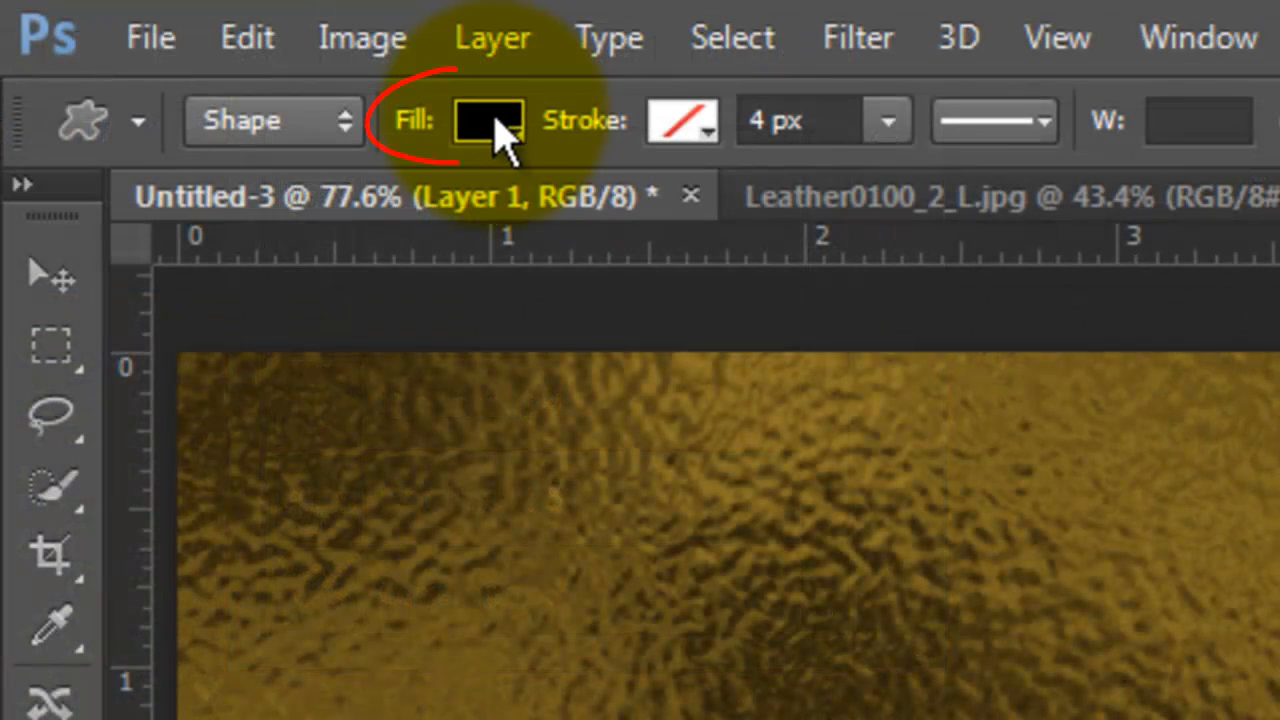
left_click(488, 120)
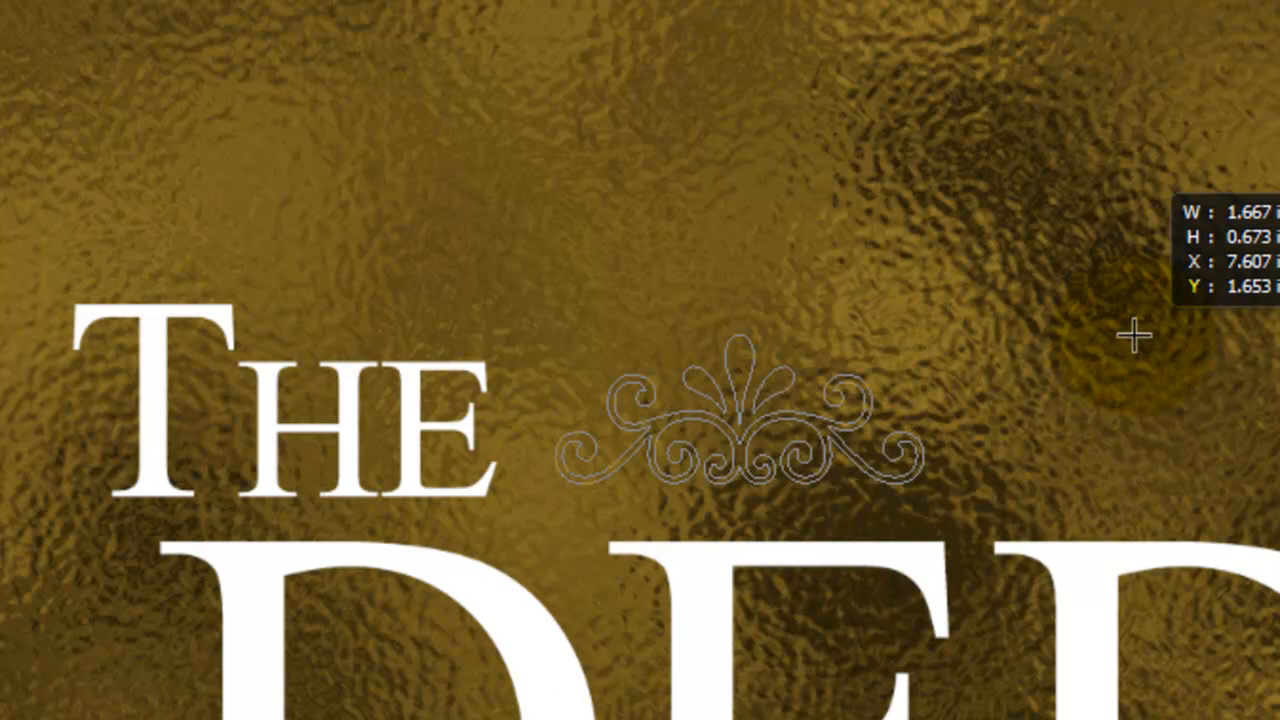
key("space")
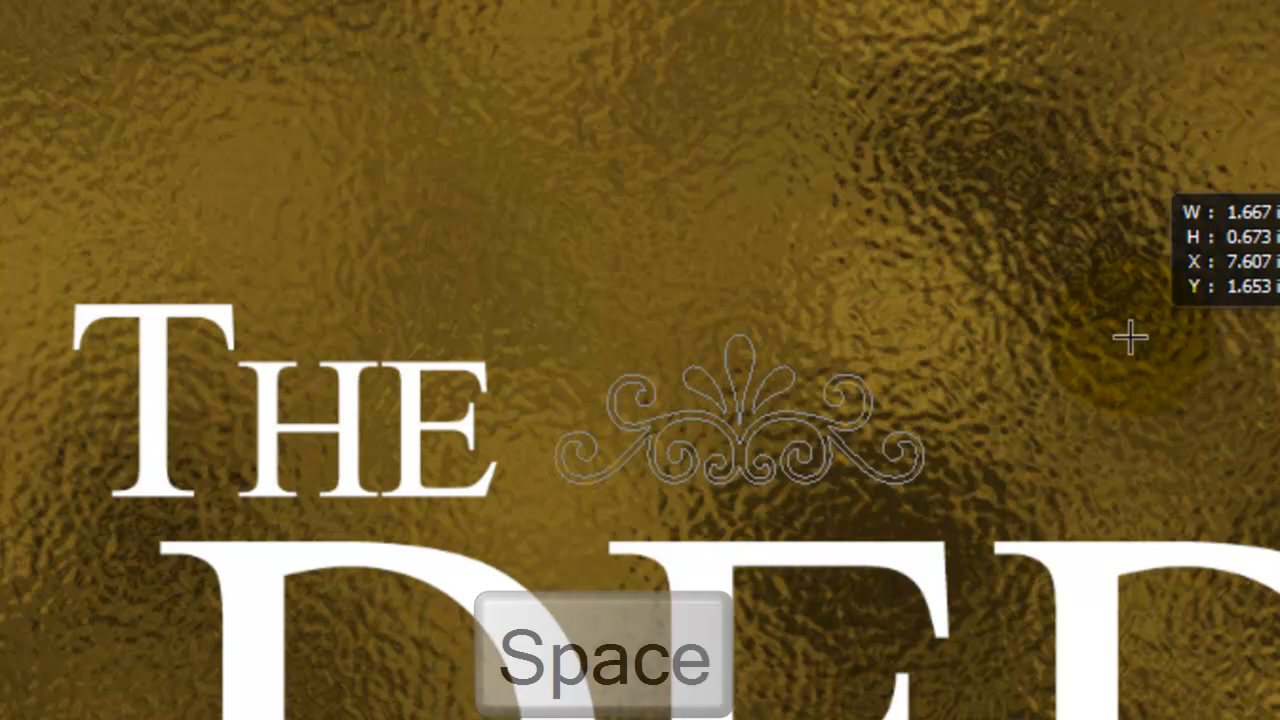
key("space")
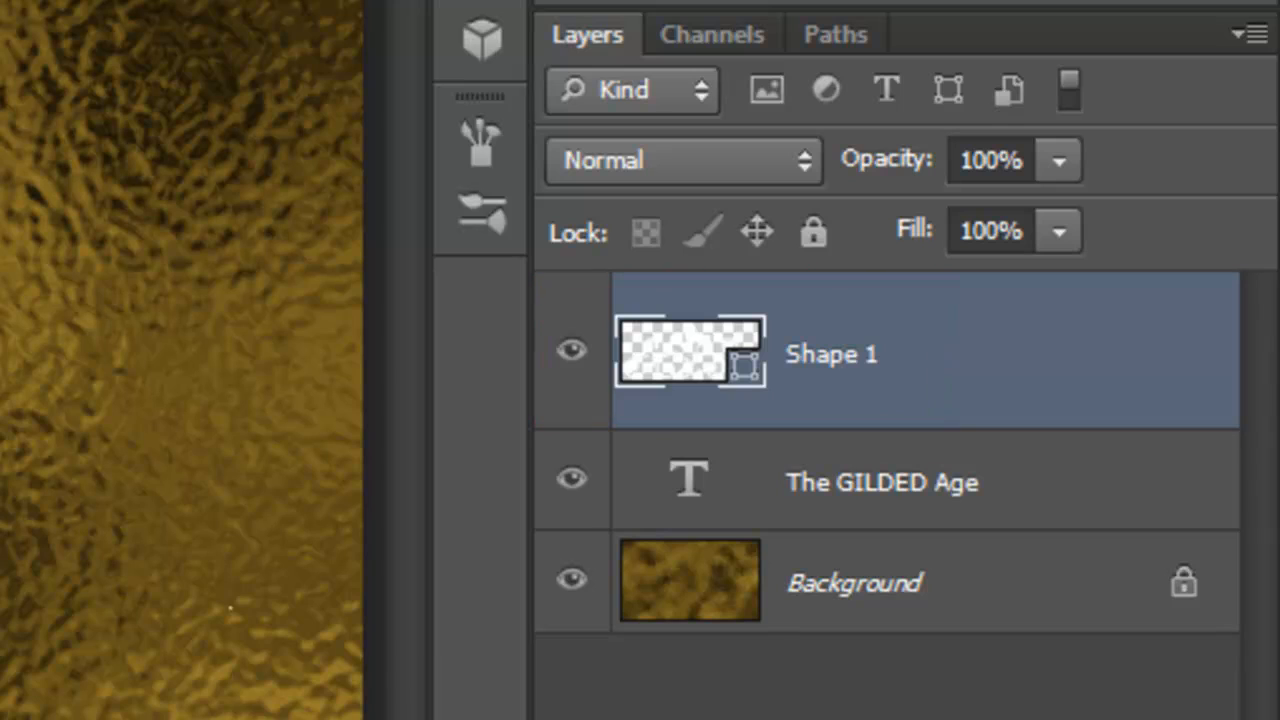
Duplicate the flourish layer twice and flip the copies to flank THE and Age.
key("ctrl+j")
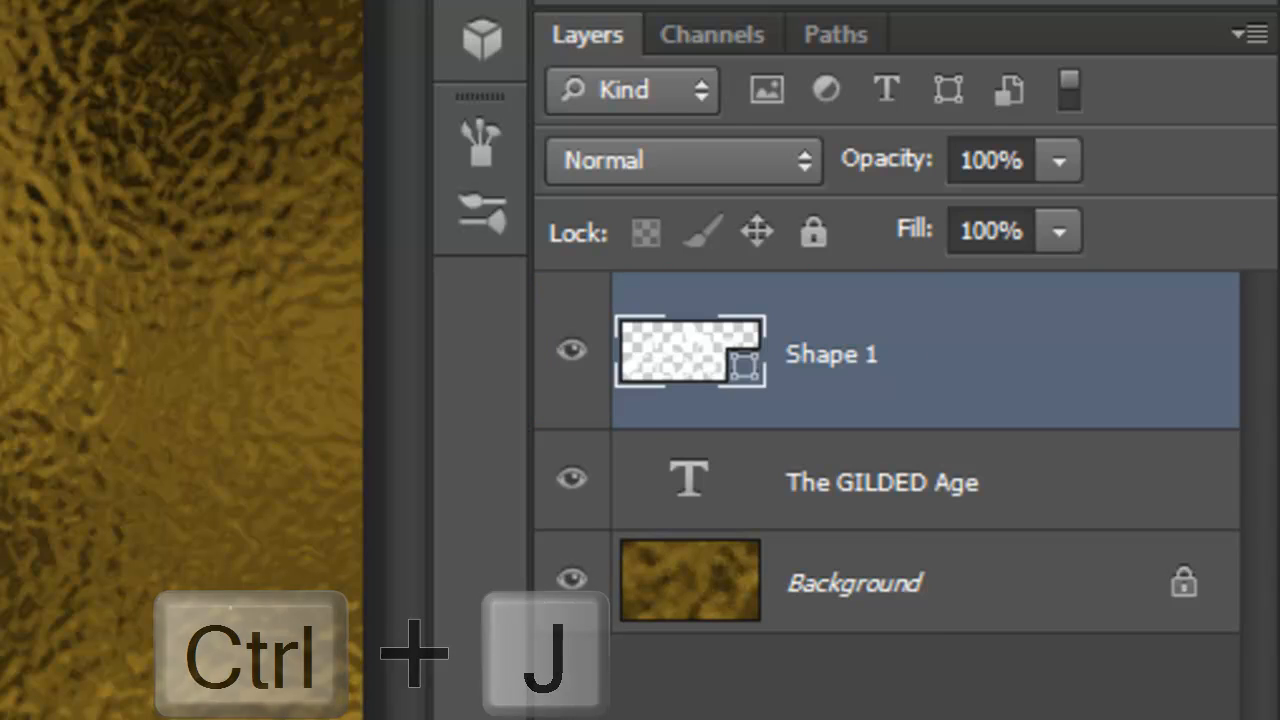
key("ctrl+j")
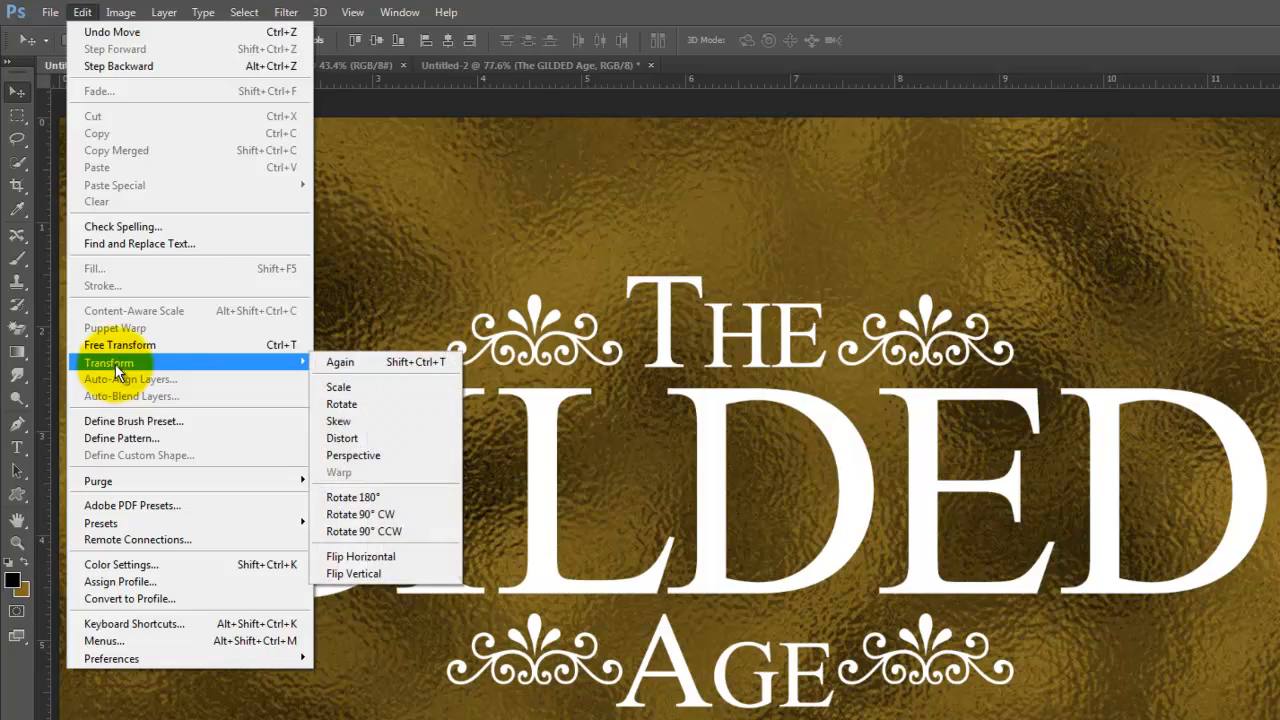
left_click(359, 573)
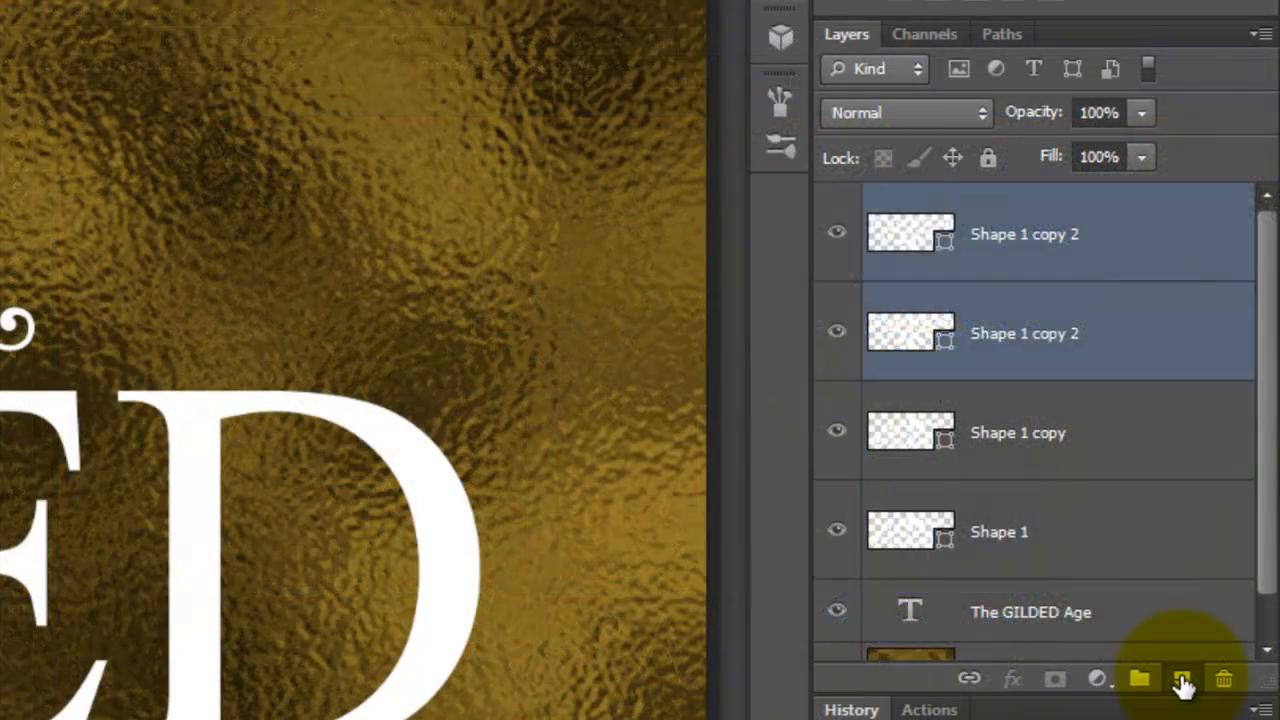
Add a new empty layer to hold the white rule line.
left_click(1183, 679)
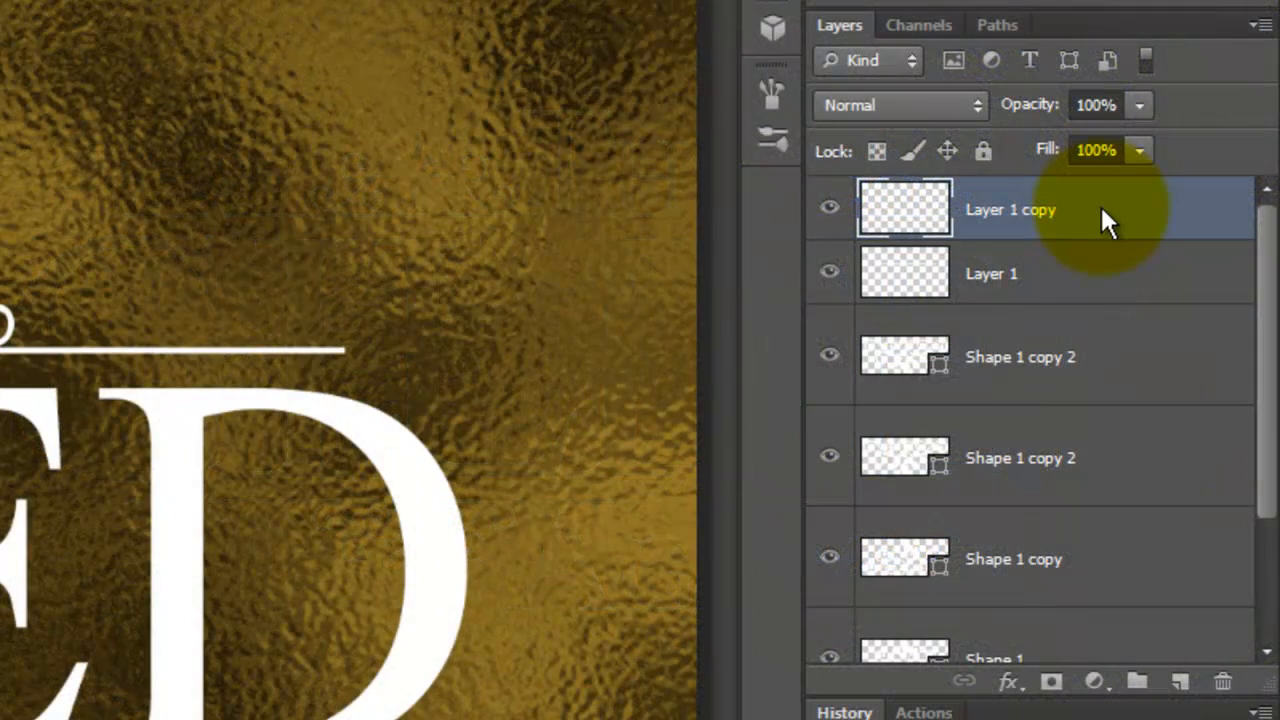
Group the text, ornament and line layers and set the group to Multiply.
scroll("down", 3)
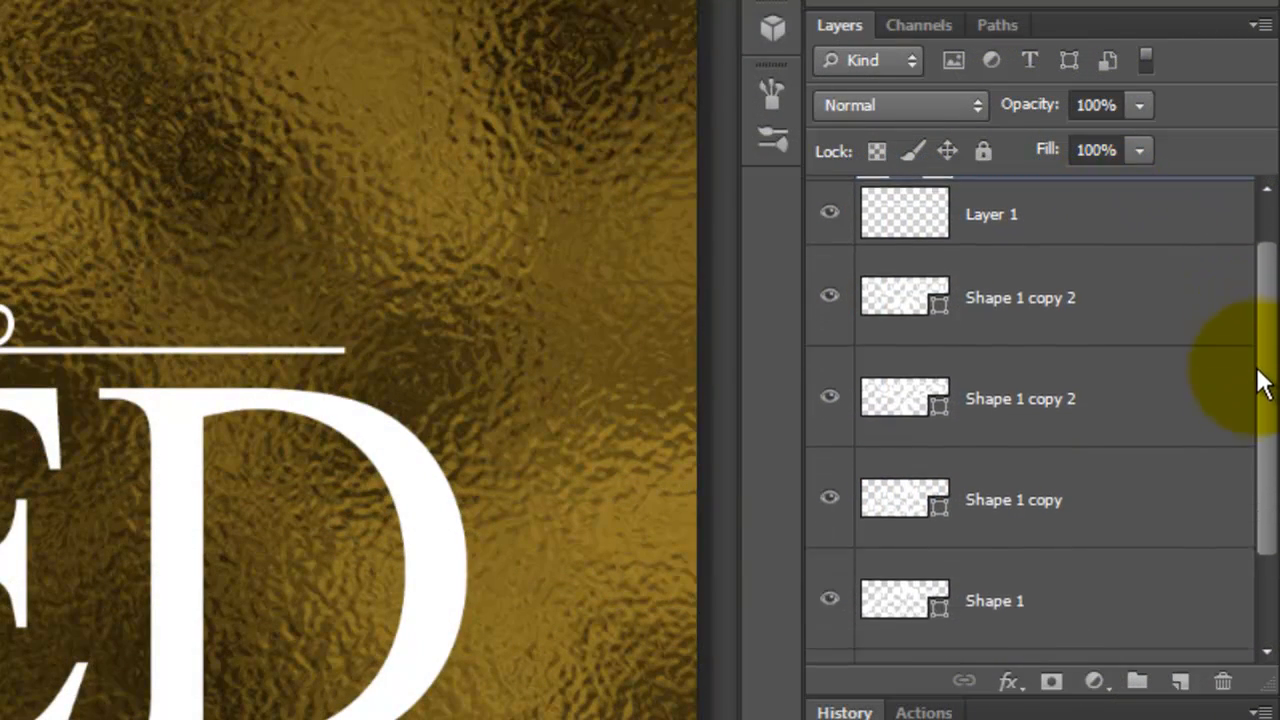
scroll("down", 3)
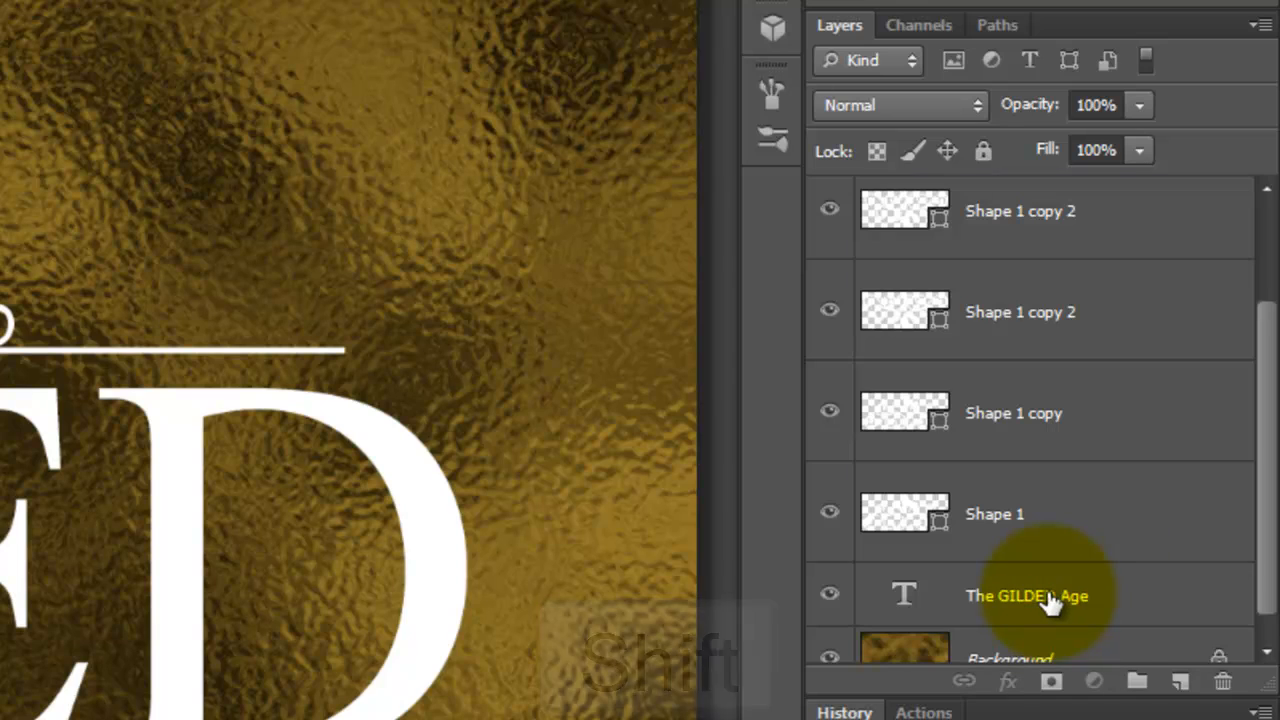
key("ctrl+g")
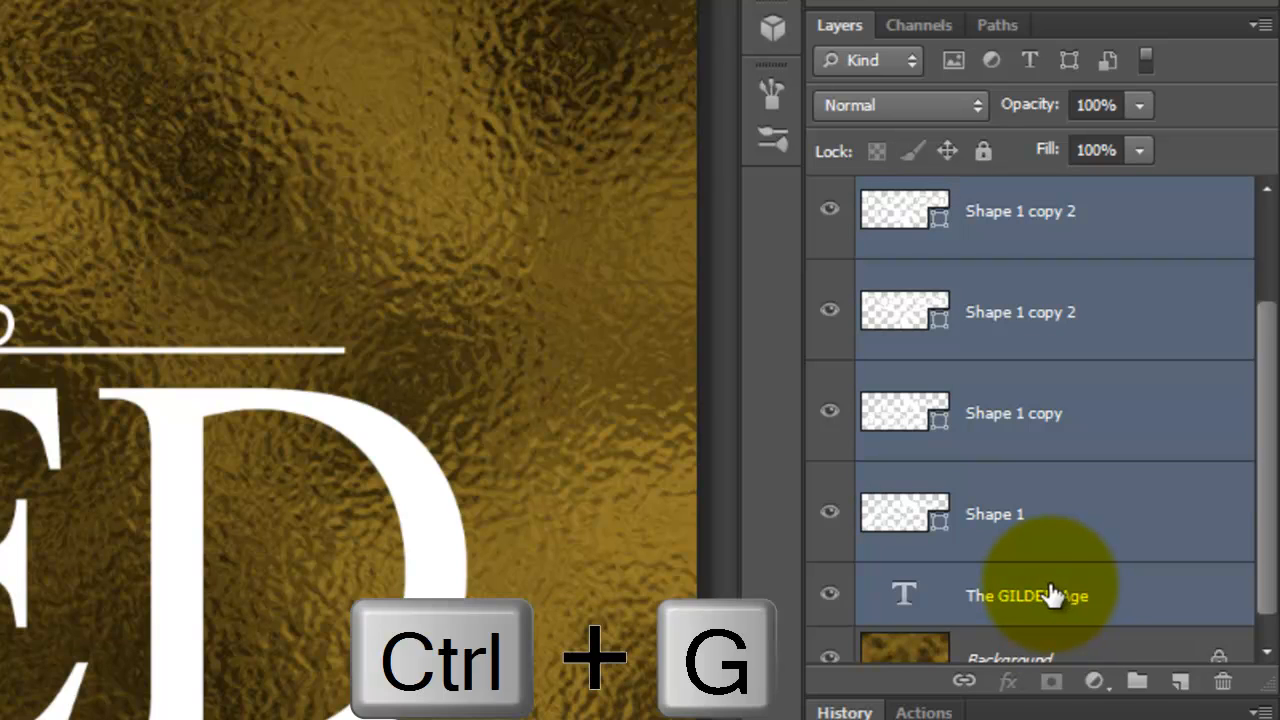
key("ctrl+g")
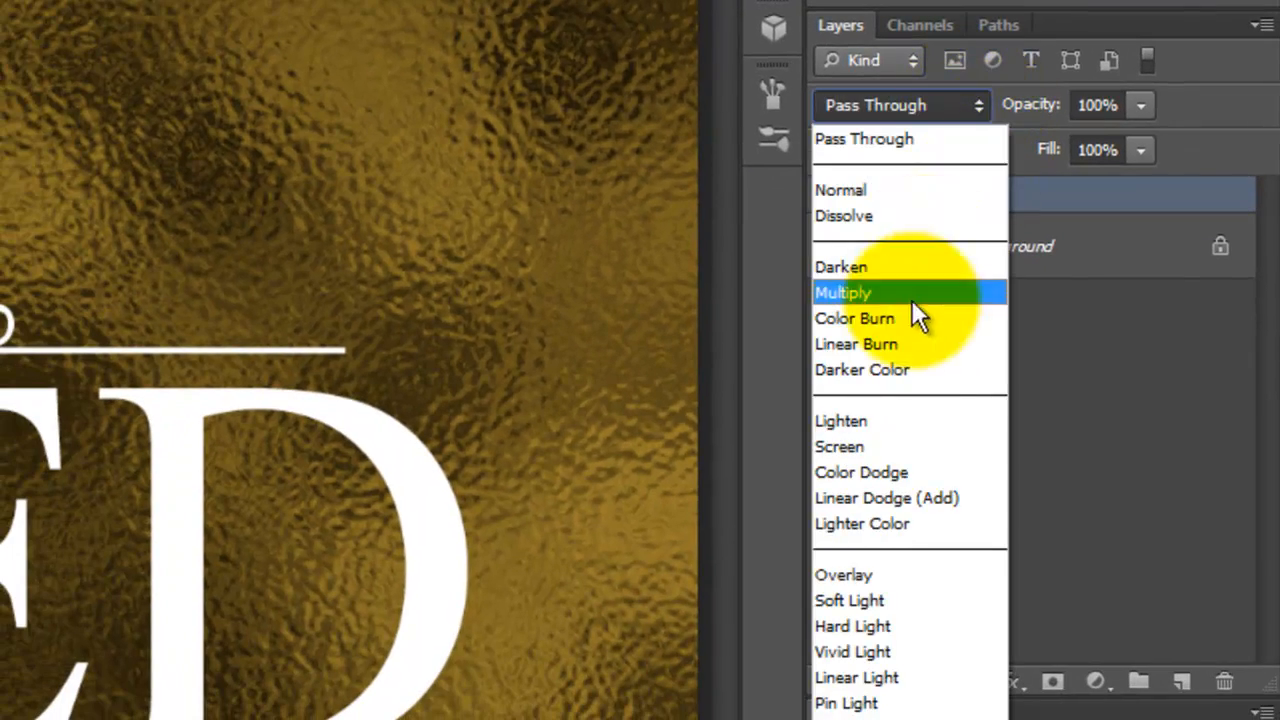
left_click(843, 574)
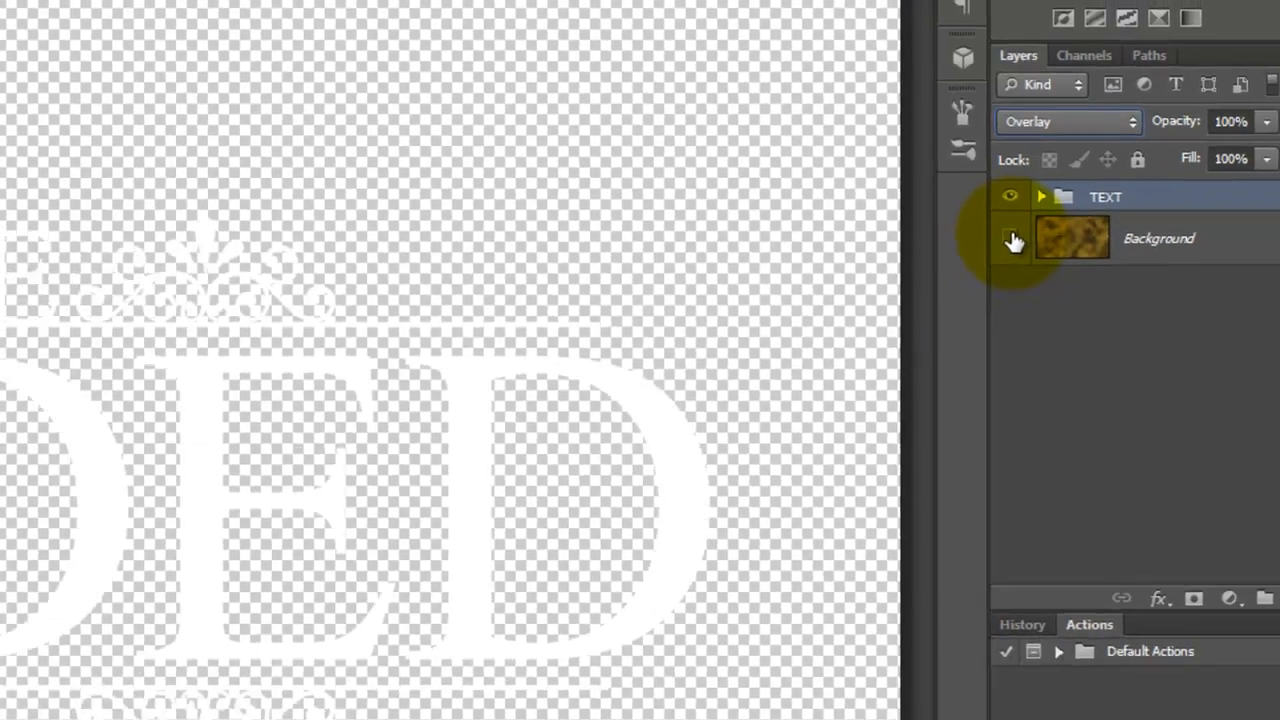
Add a blank layer and load the title lettering outline as a selection.
key("ctrl+shift+alt+e")
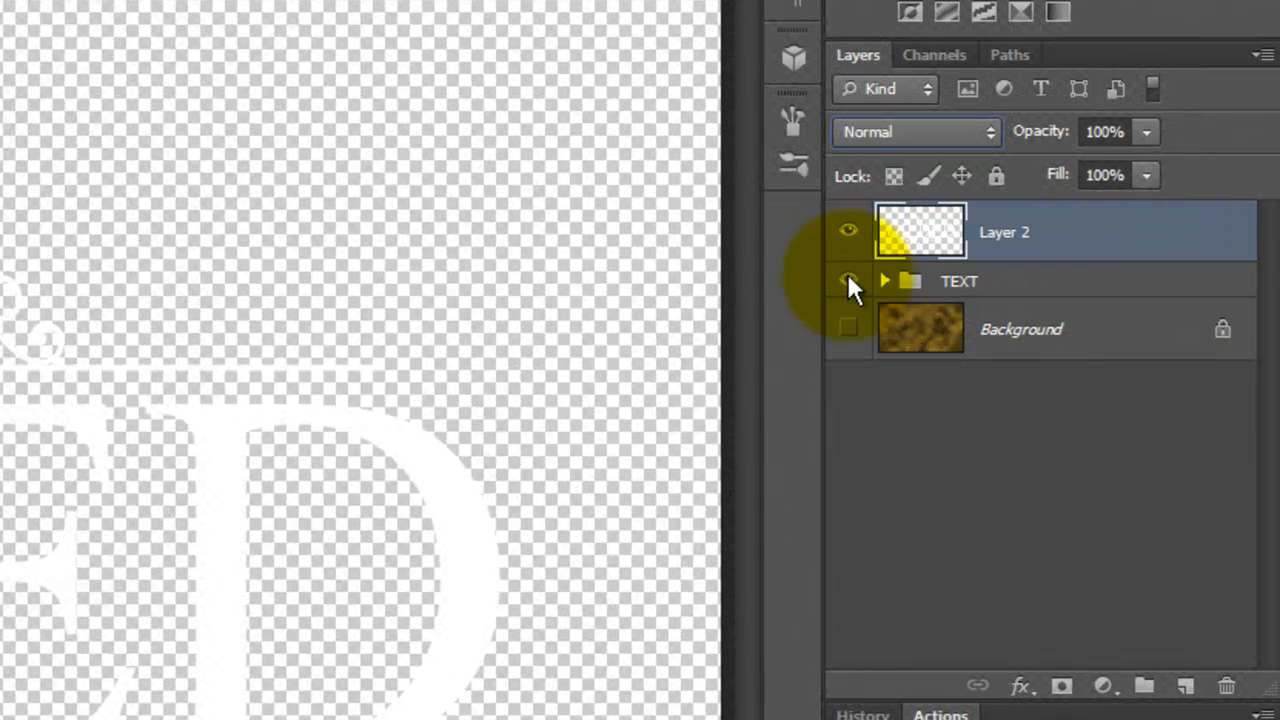
left_click(848, 281)
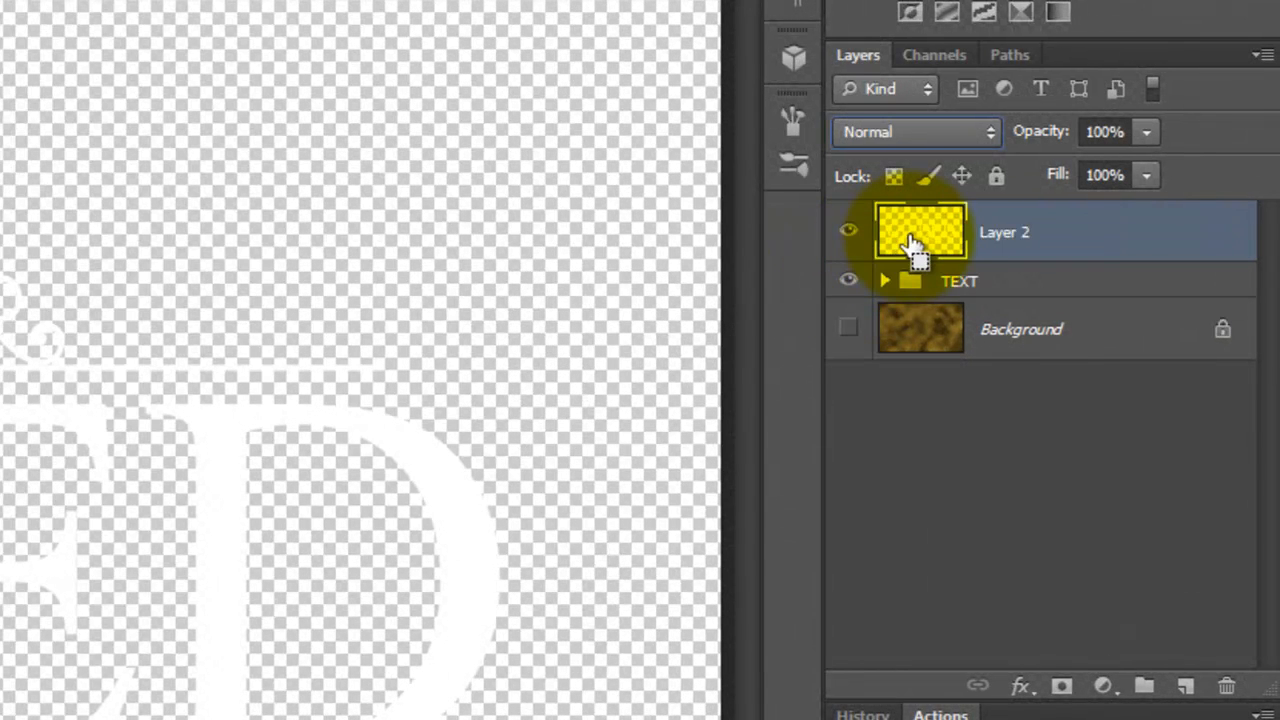
key("ctrl")
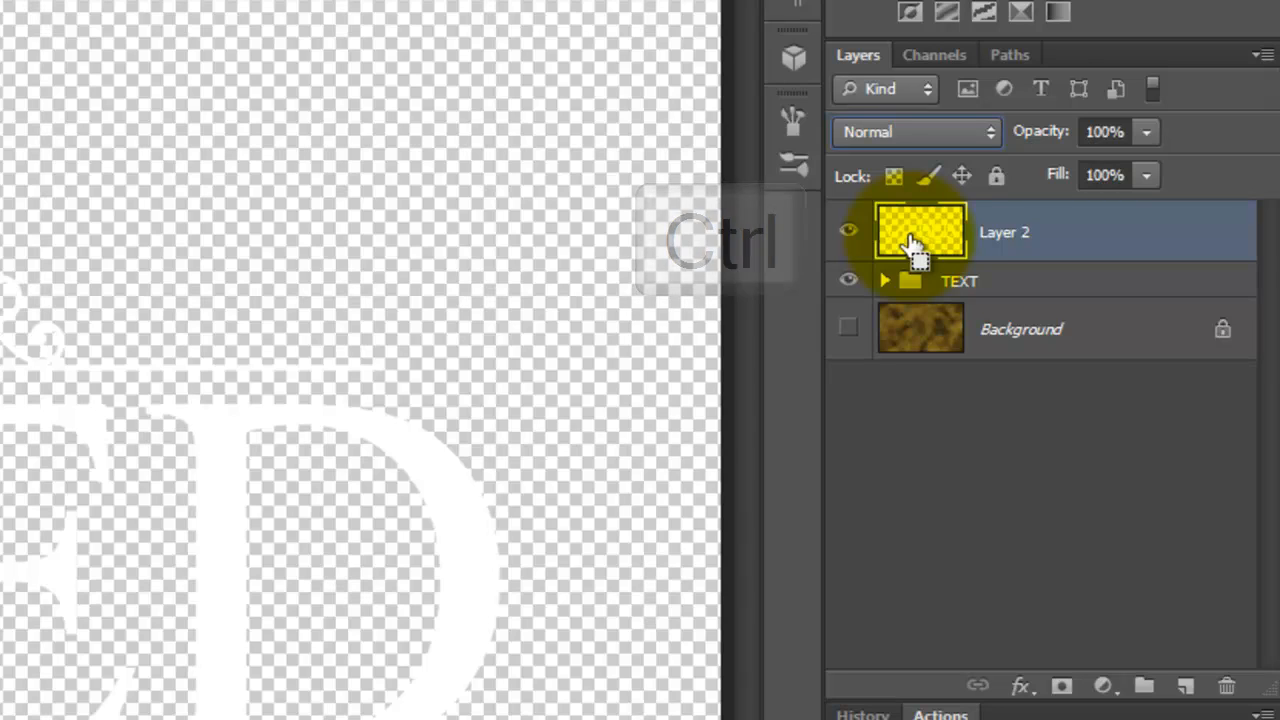
left_click(920, 231)
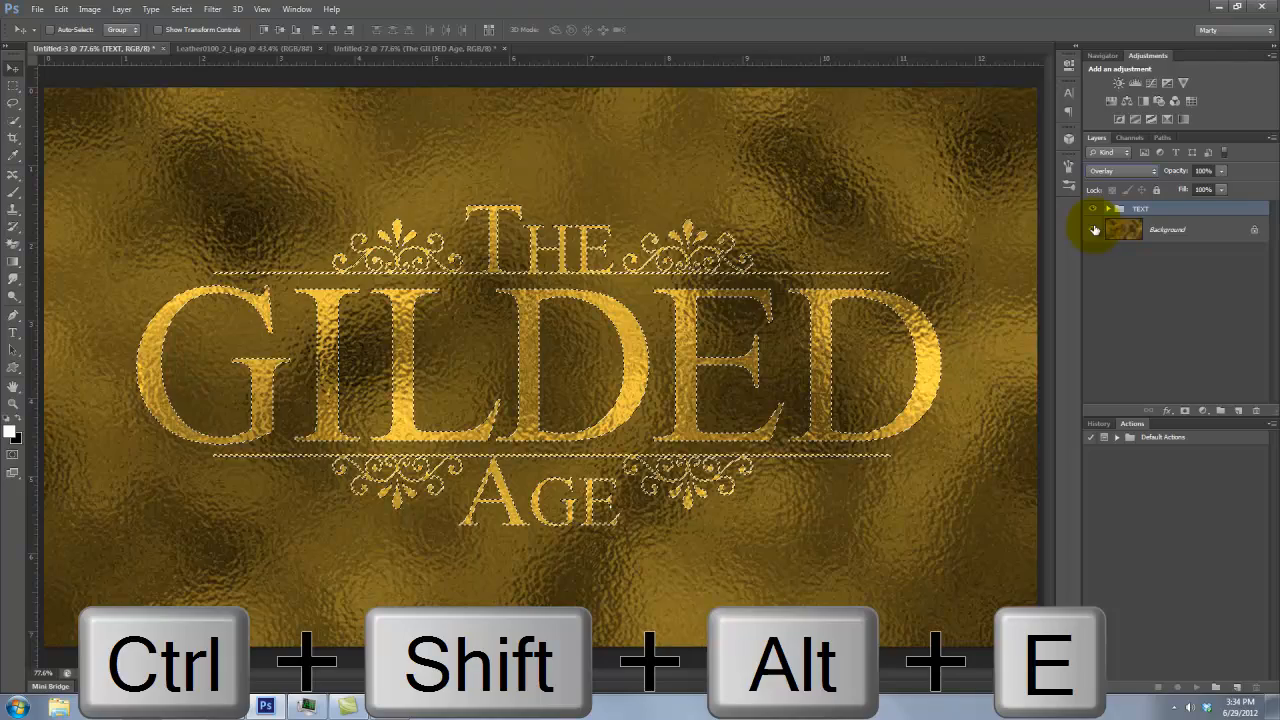
Stamp the visible layers and copy the selected gold lettering to Layer 3.
key("ctrl+shift+alt+e")
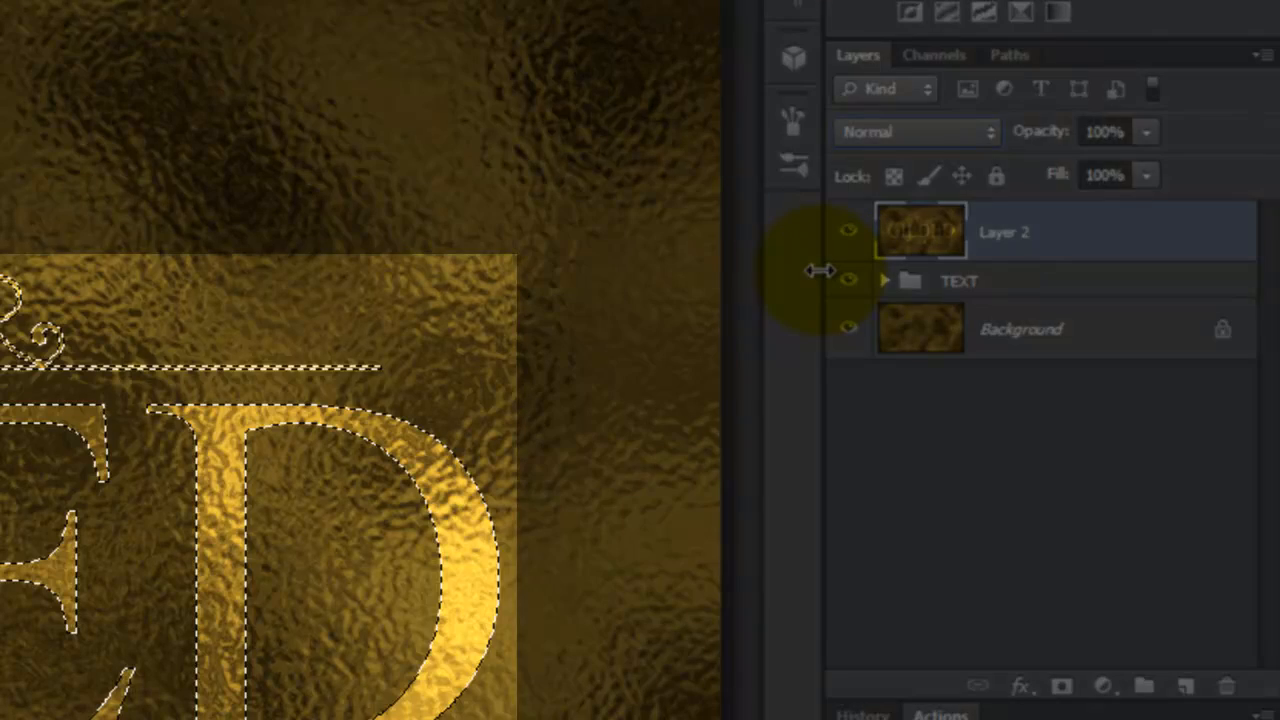
key("ctrl+j")
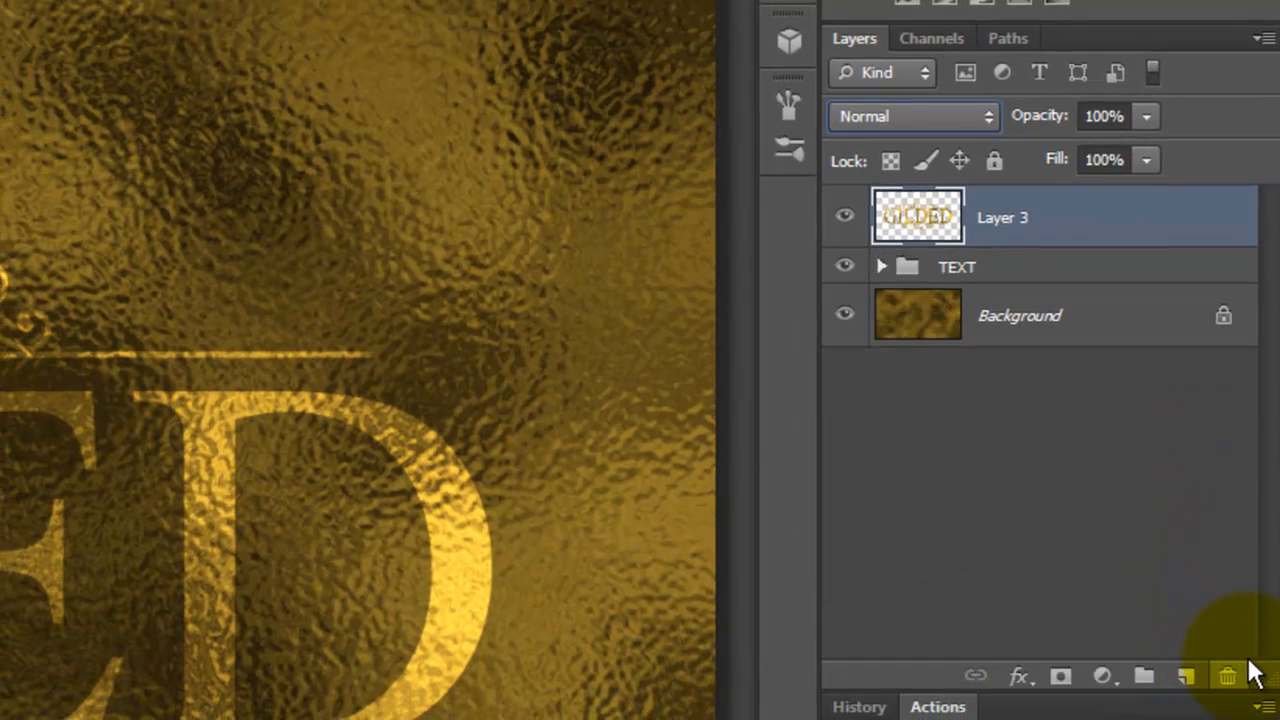
Paste the leather texture as Layer 4 beneath the gold title Layer 3.
left_click(250, 48)
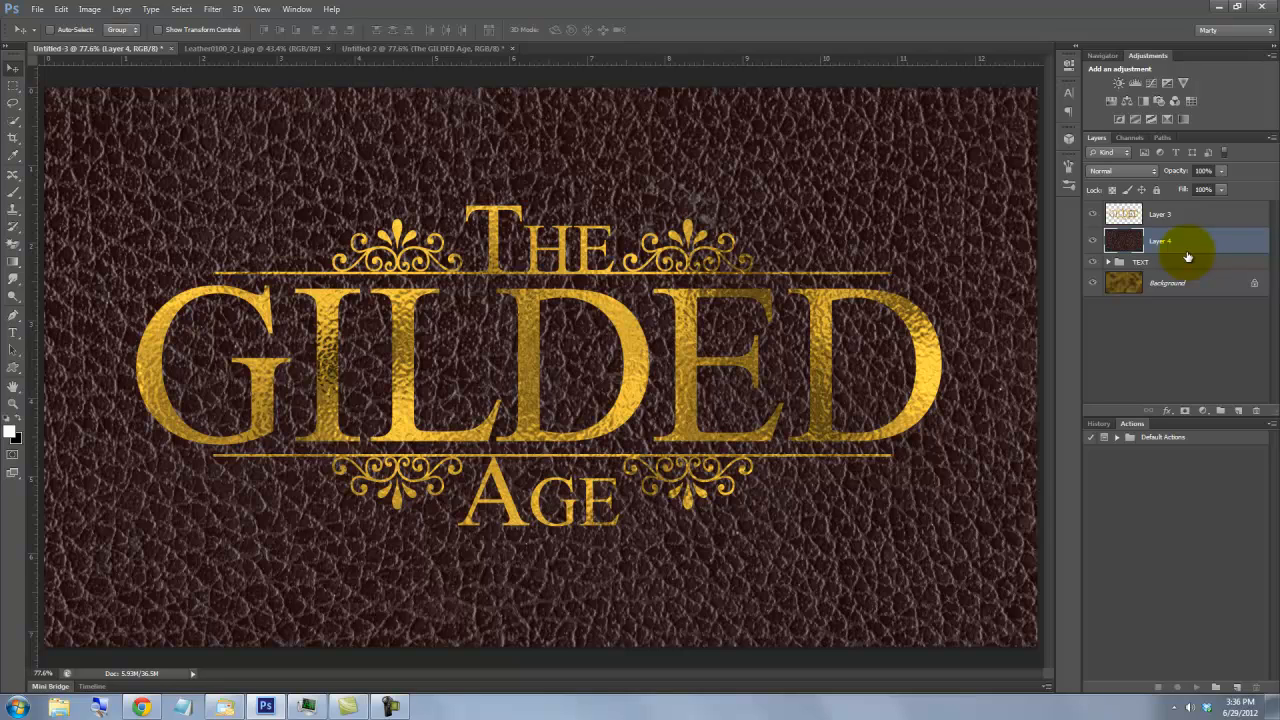
left_click(1158, 240)
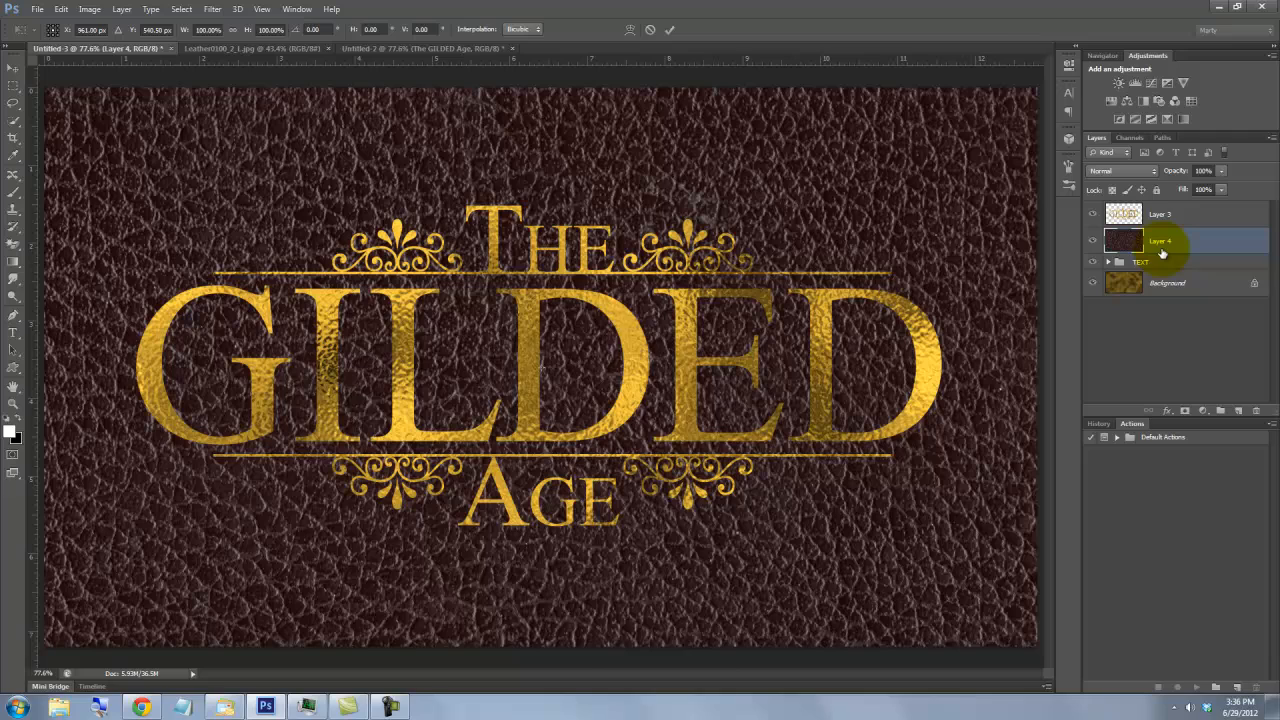
Scale the Layer 4 leather texture down to the canvas edges with Free Transform.
key("ctrl+t")
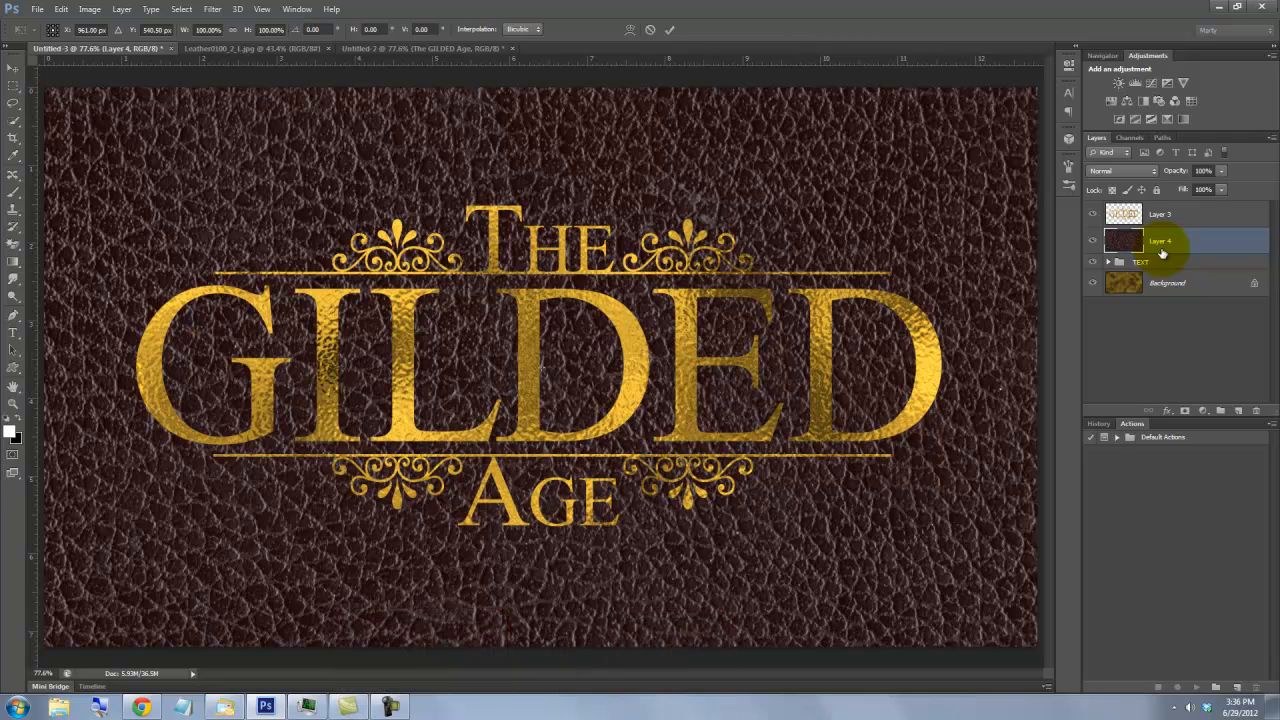
key("ctrl+0")
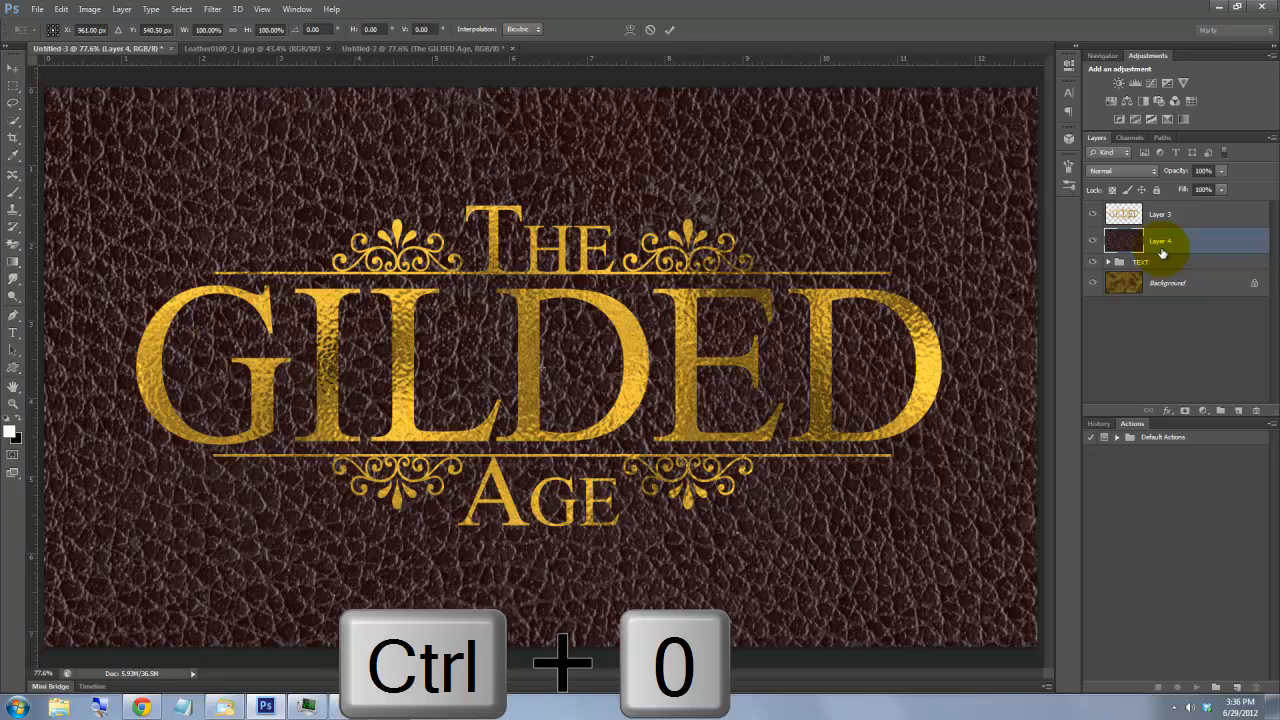
key("ctrl+0")
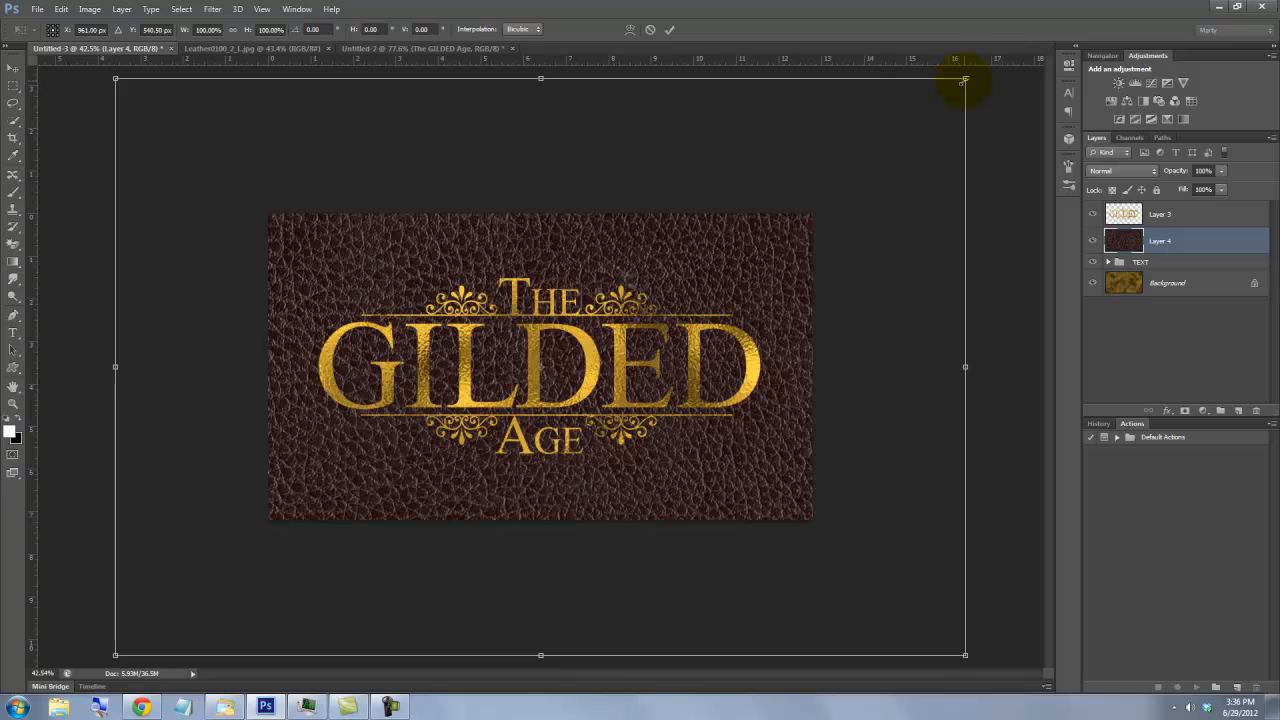
left_click_drag(965, 78, 922, 107)
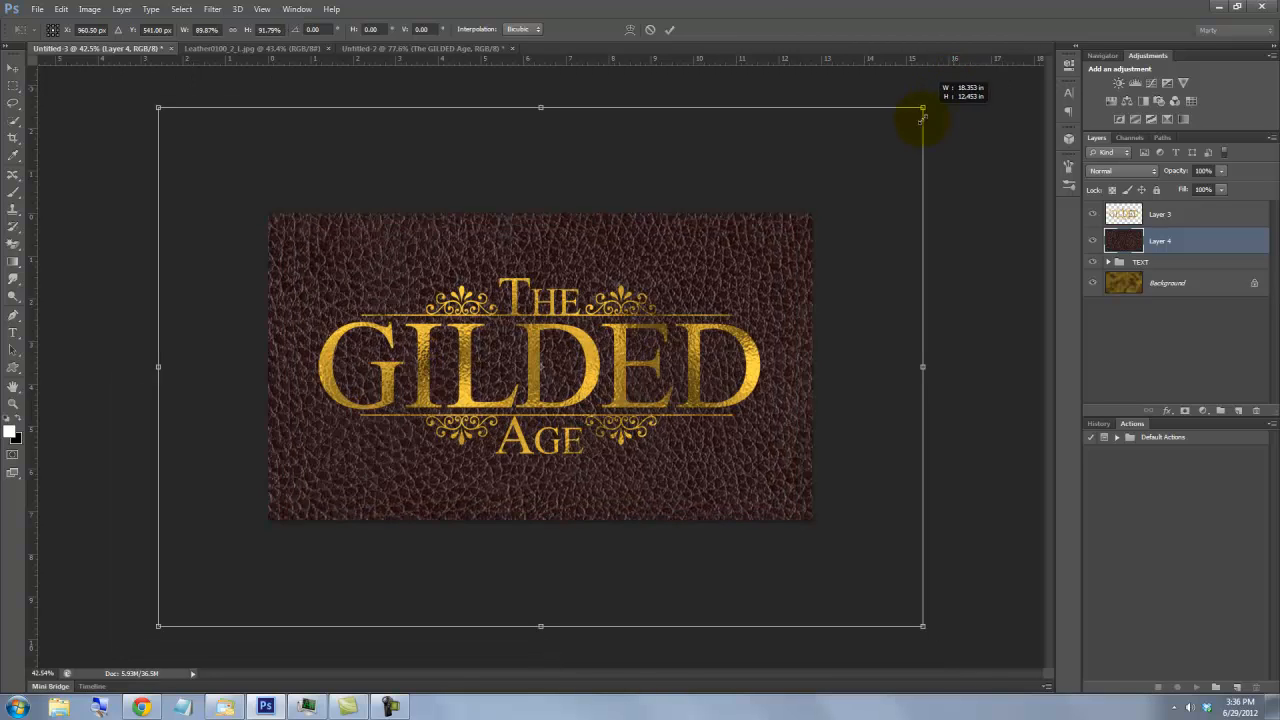
left_click_drag(922, 107, 818, 178)
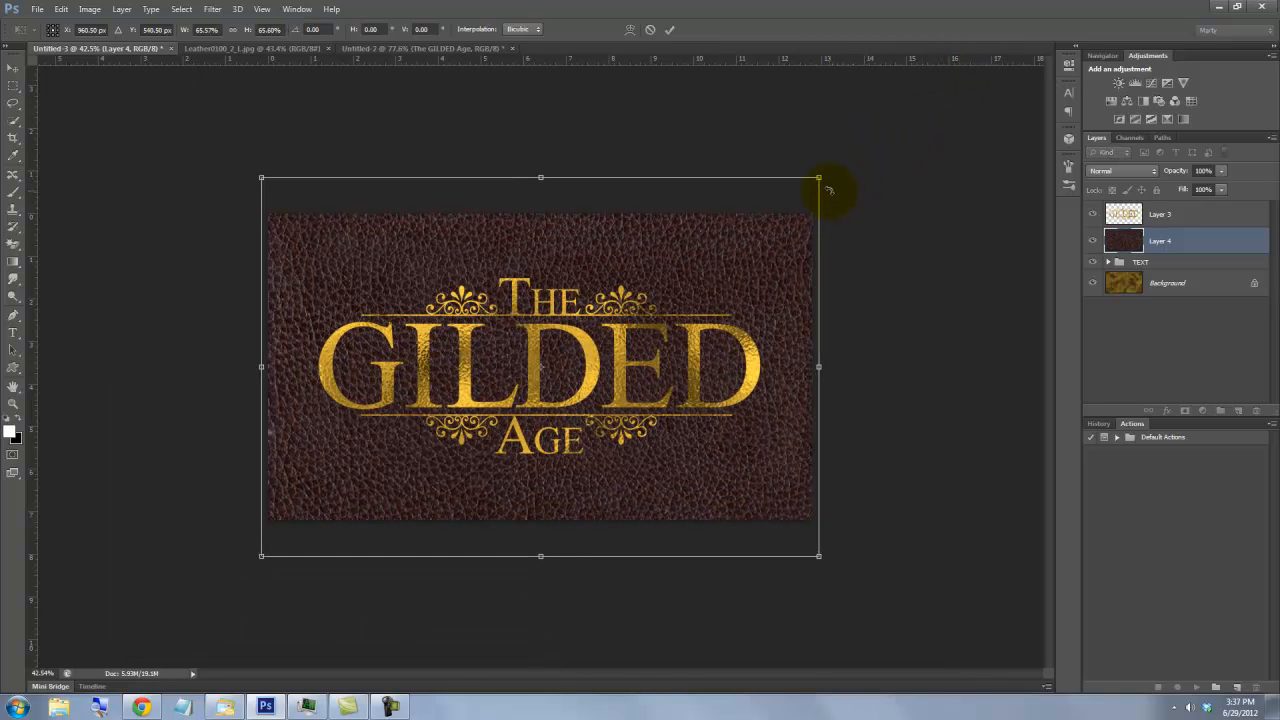
key("ctrl+0")
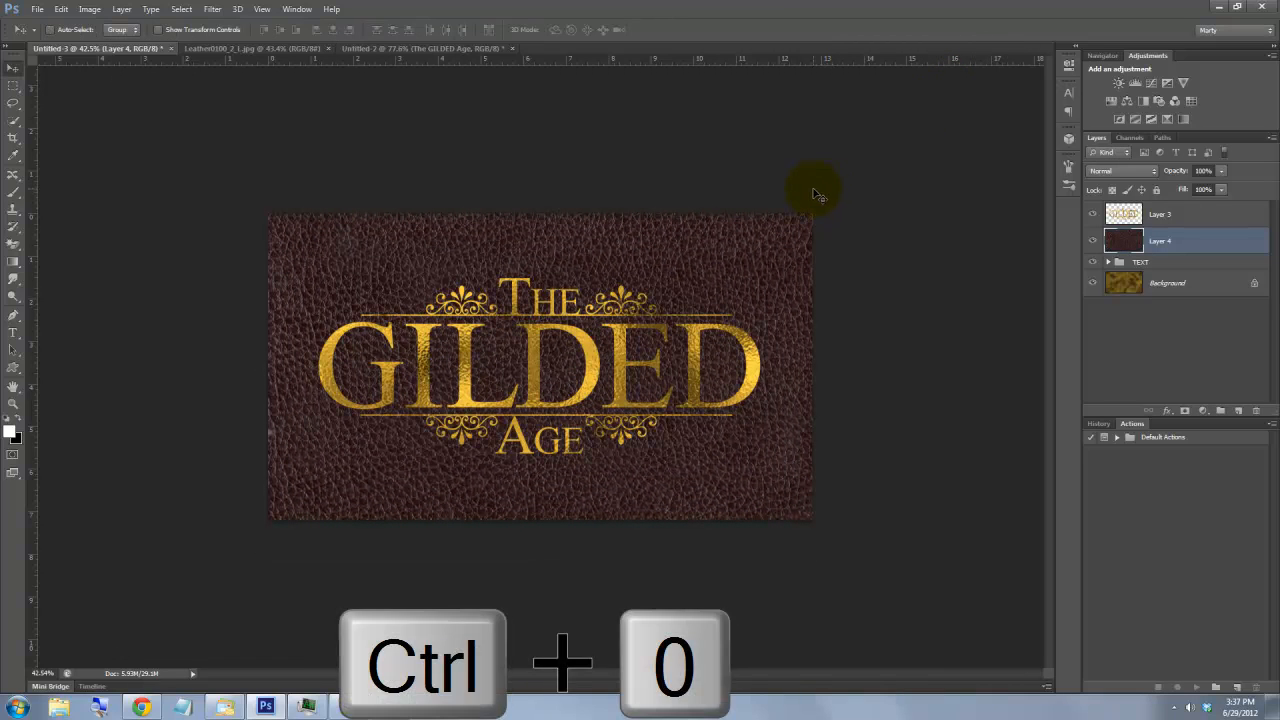
key("ctrl+0")
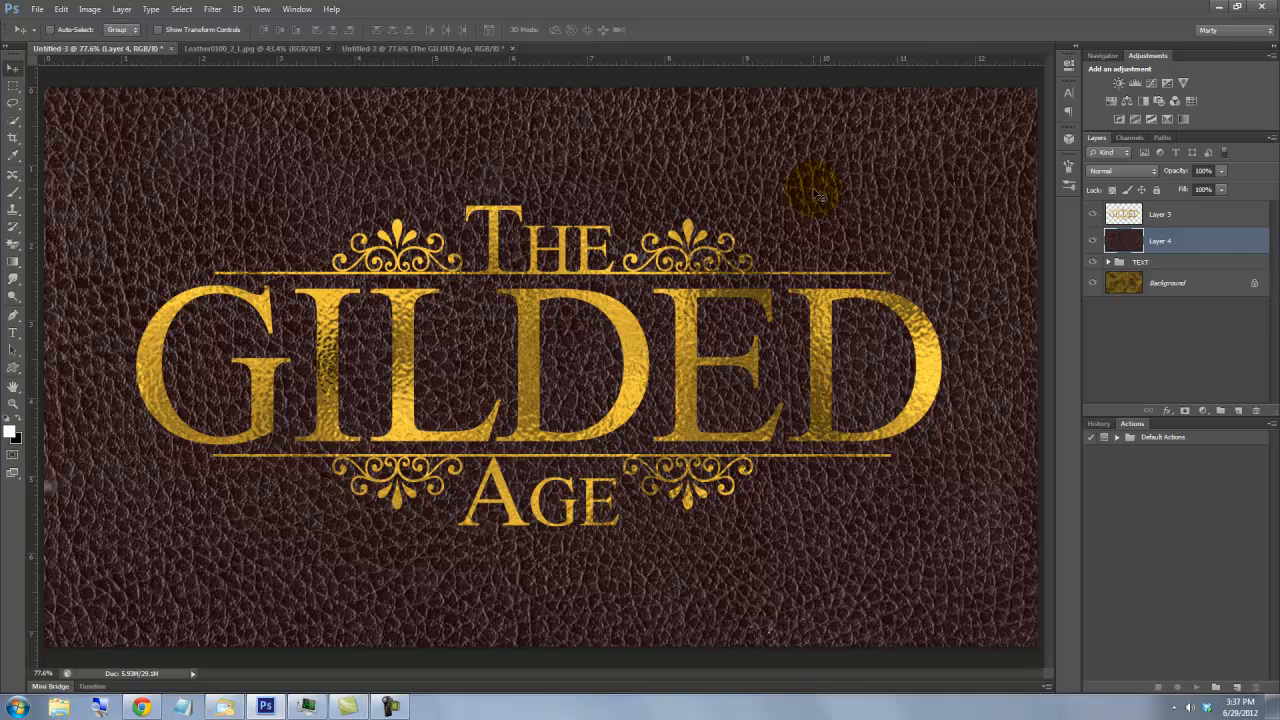
Darken the leather with Levels, lowering the white output level to 165.
key("ctrl+l")
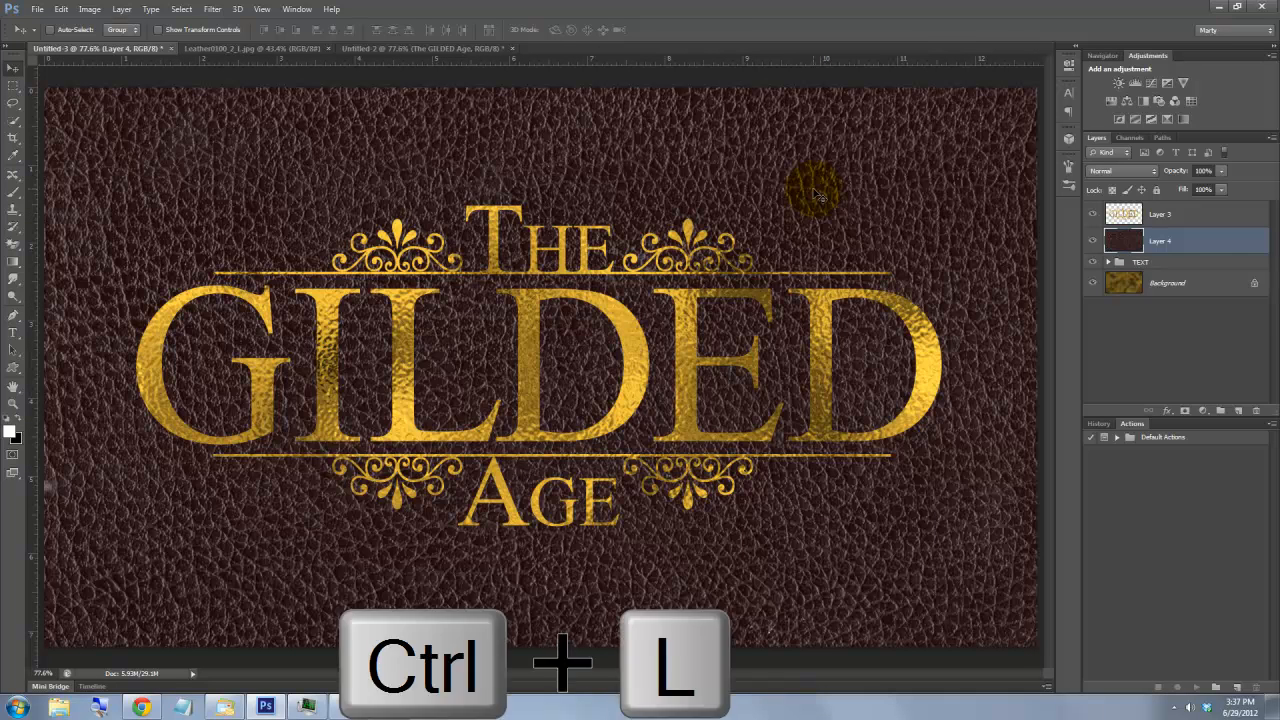
key("ctrl+l")
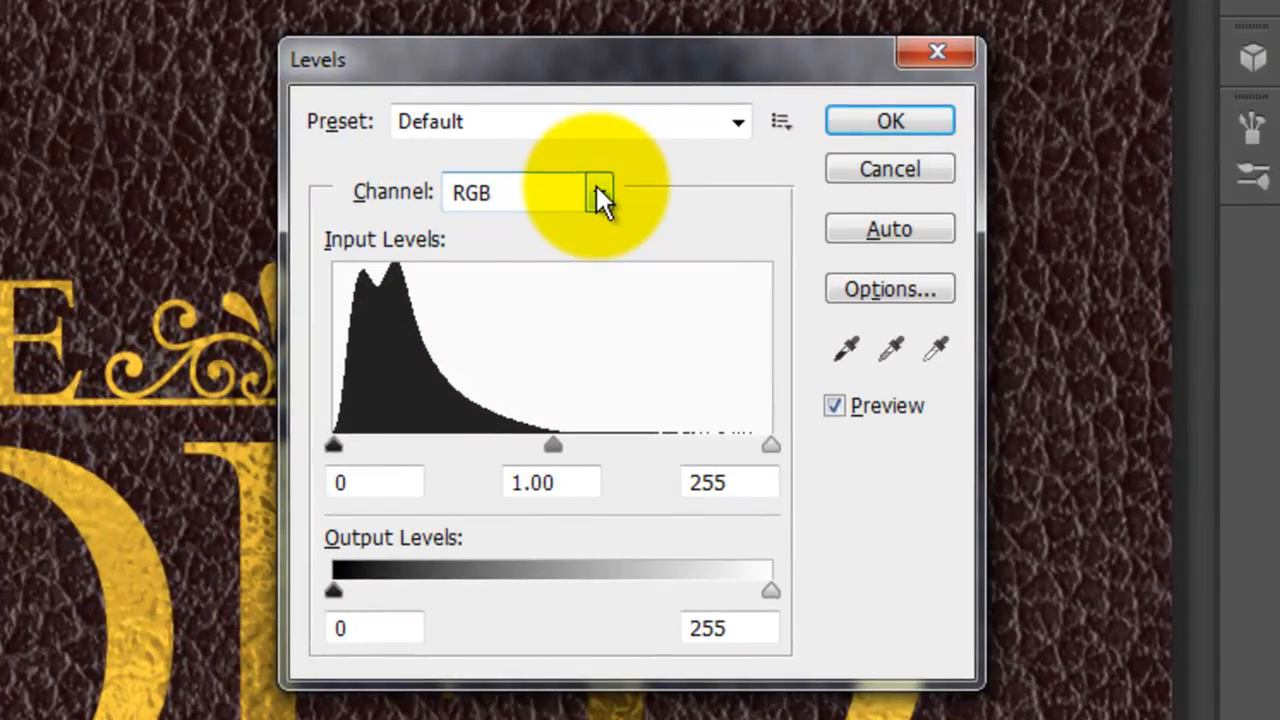
left_click_drag(770, 590, 650, 590)
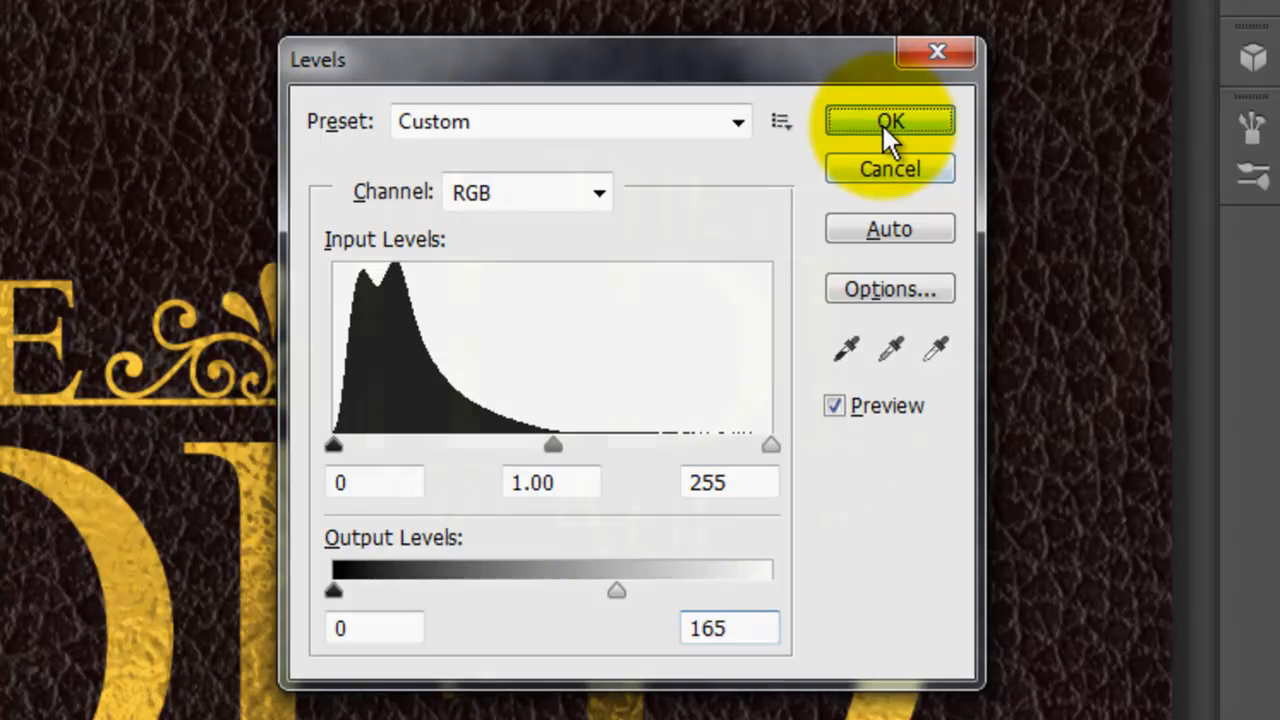
left_click(889, 121)
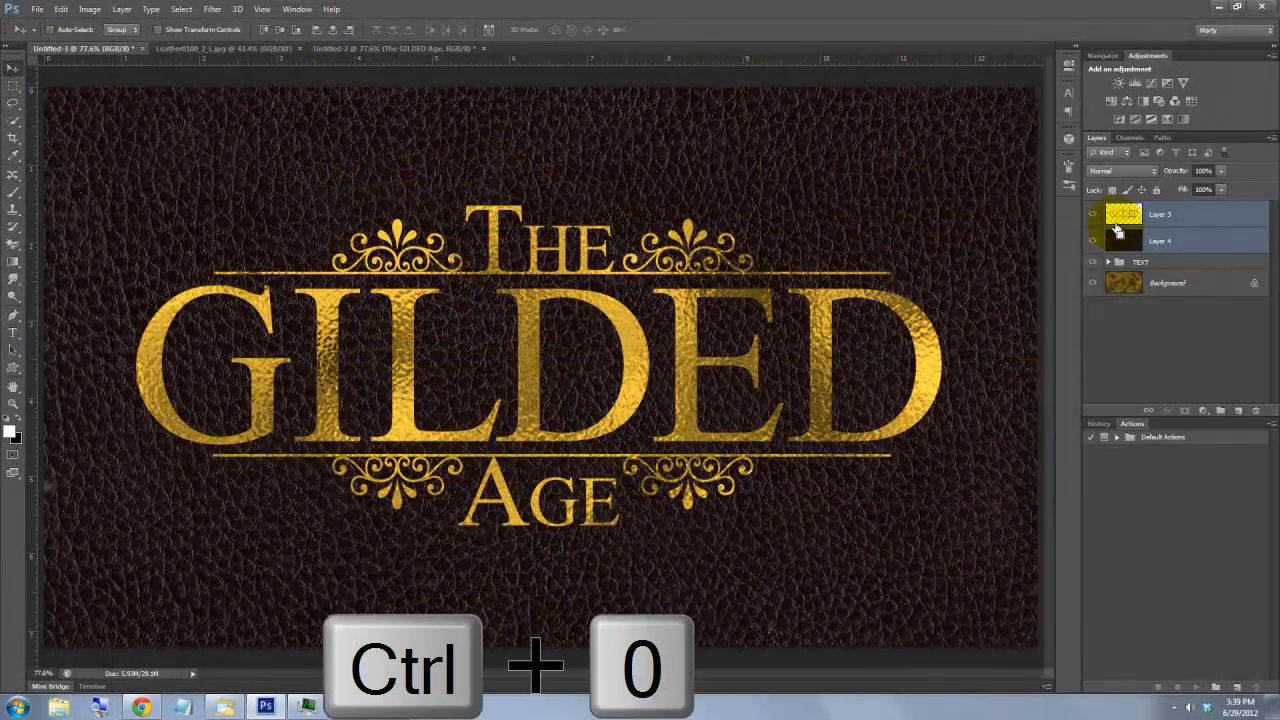
Transform Layers 3 and 4 together, widening the bottom edge for perspective.
key("ctrl+0")
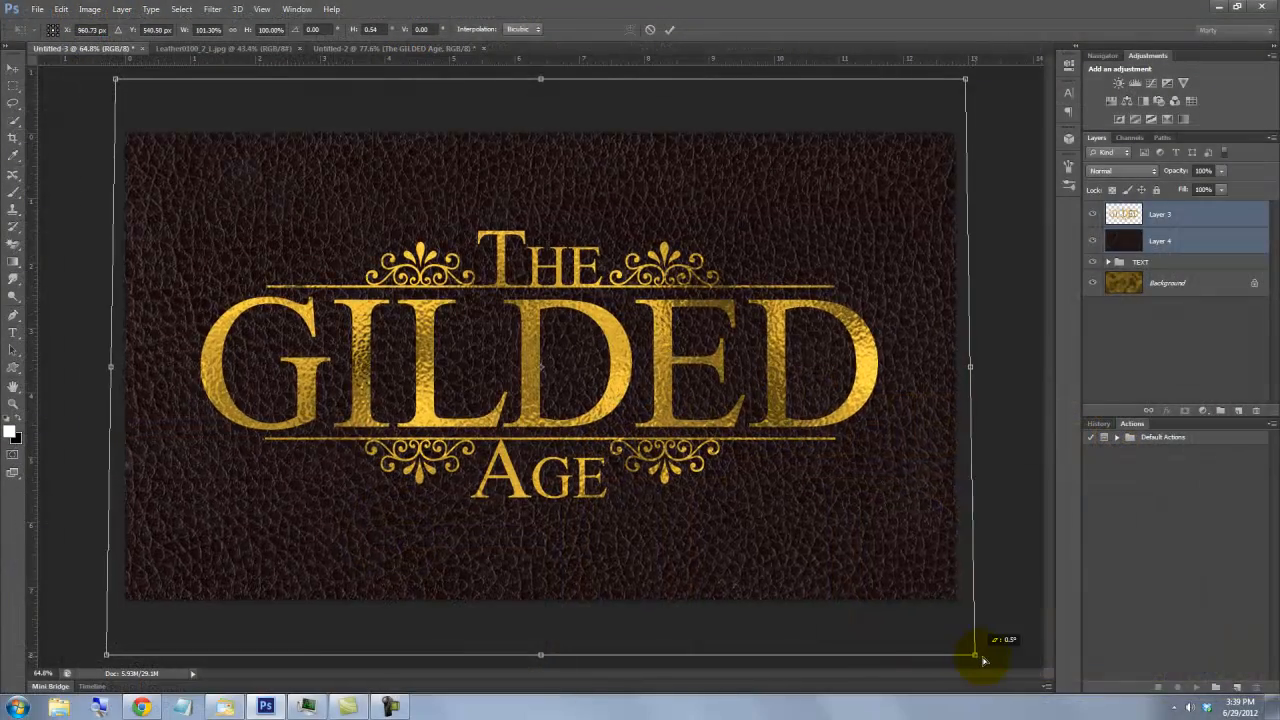
left_click_drag(975, 655, 1100, 660)
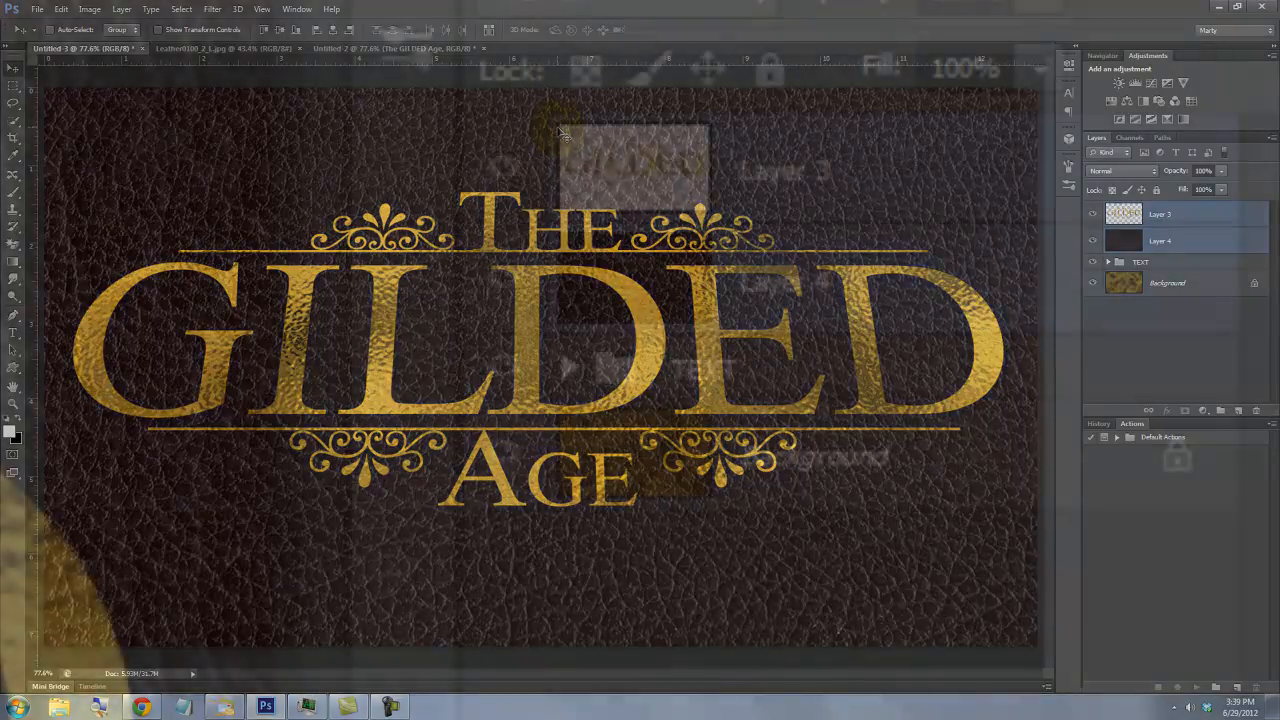
Merge visible layers into Layer 5 and open Filter > Render > Lighting Effects.
key("ctrl+shift+alt+e")
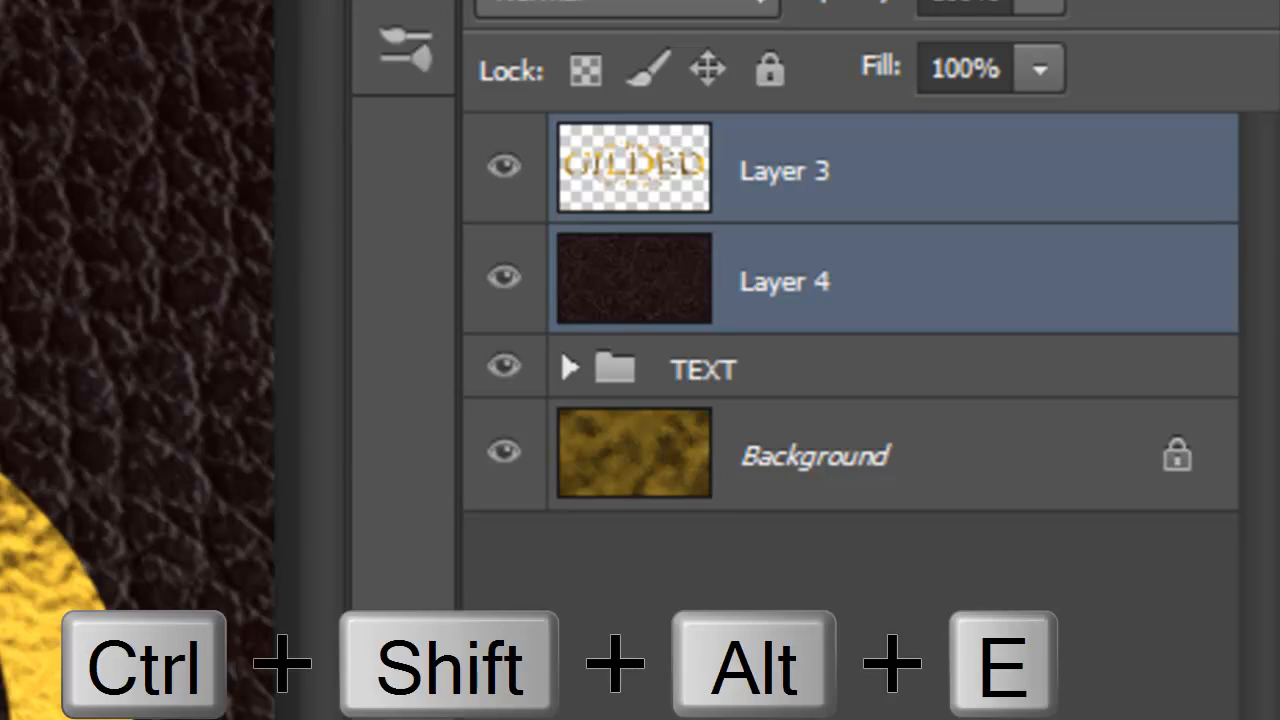
left_click(432, 23)
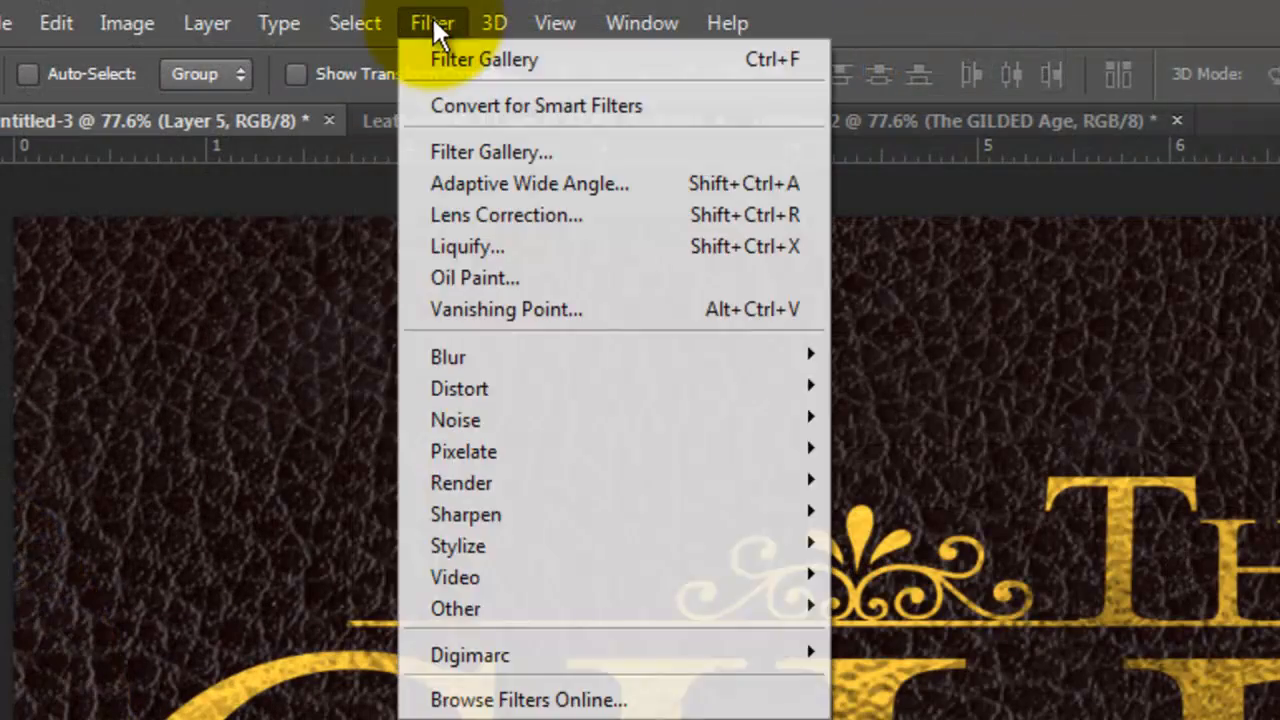
mouse_move(461, 482)
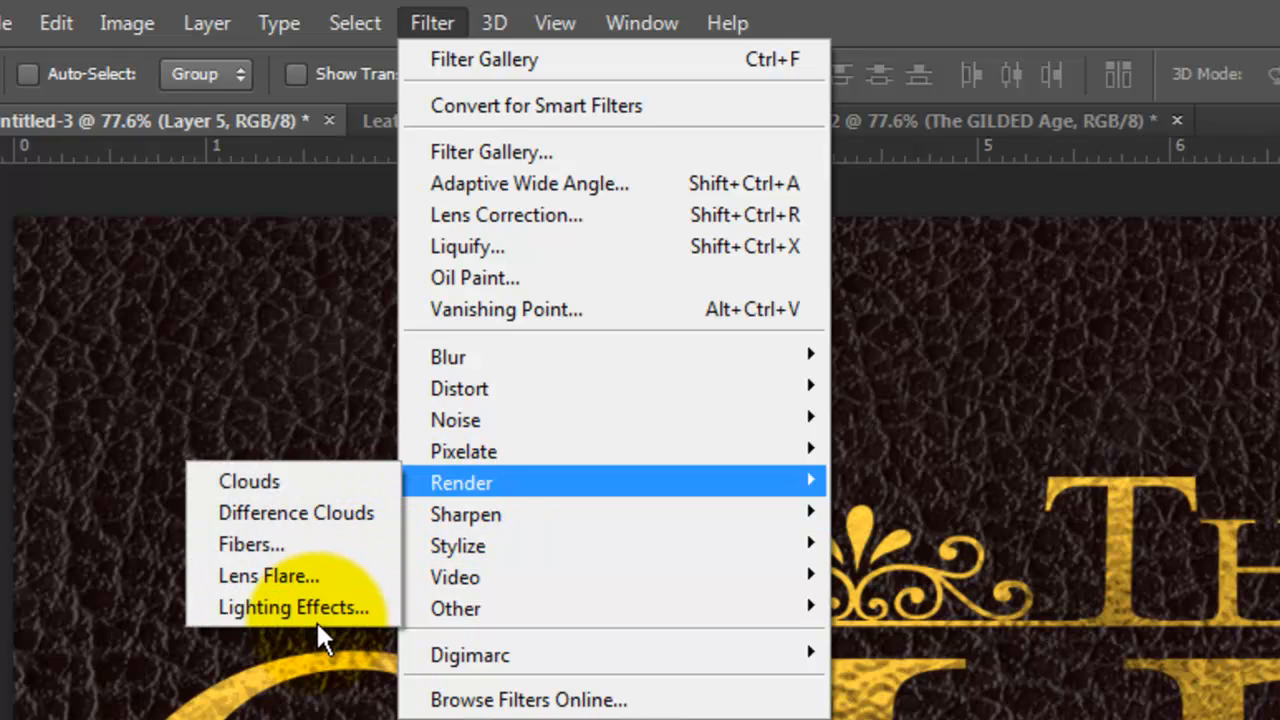
left_click(294, 607)
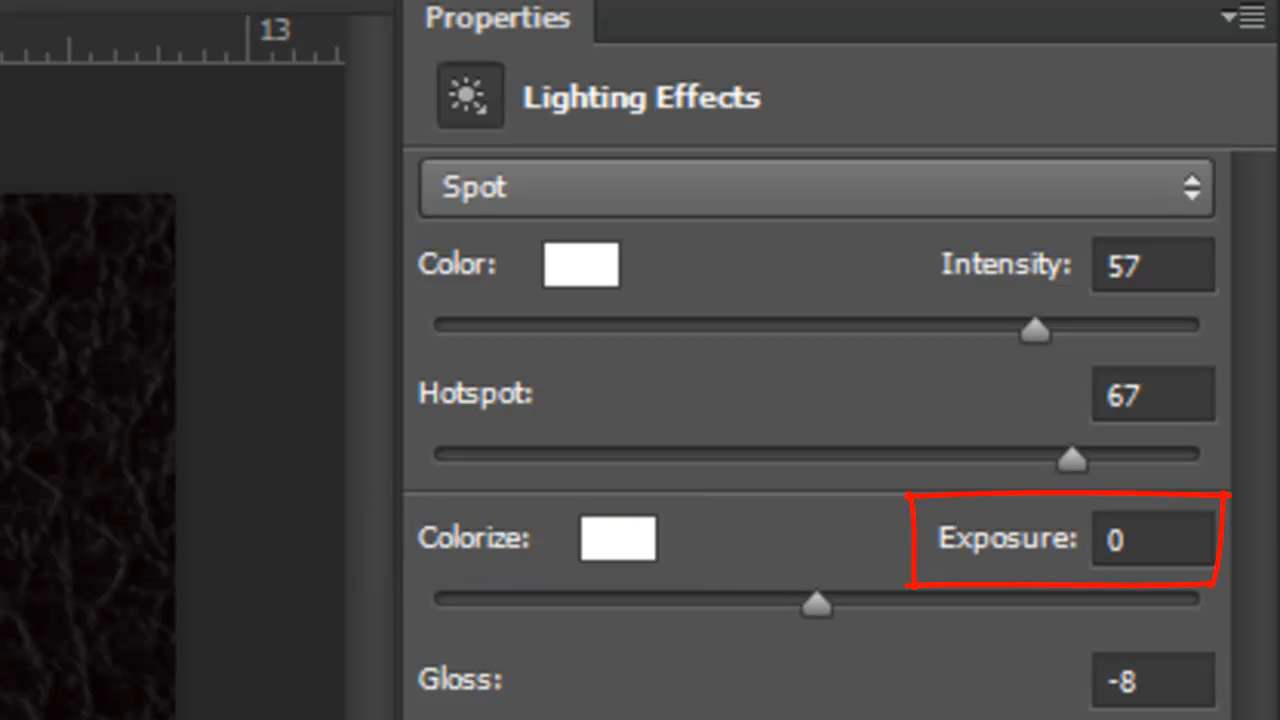
Apply a wide elliptical Spot light with intensity 31 and metallic 100.
scroll("down", 3)
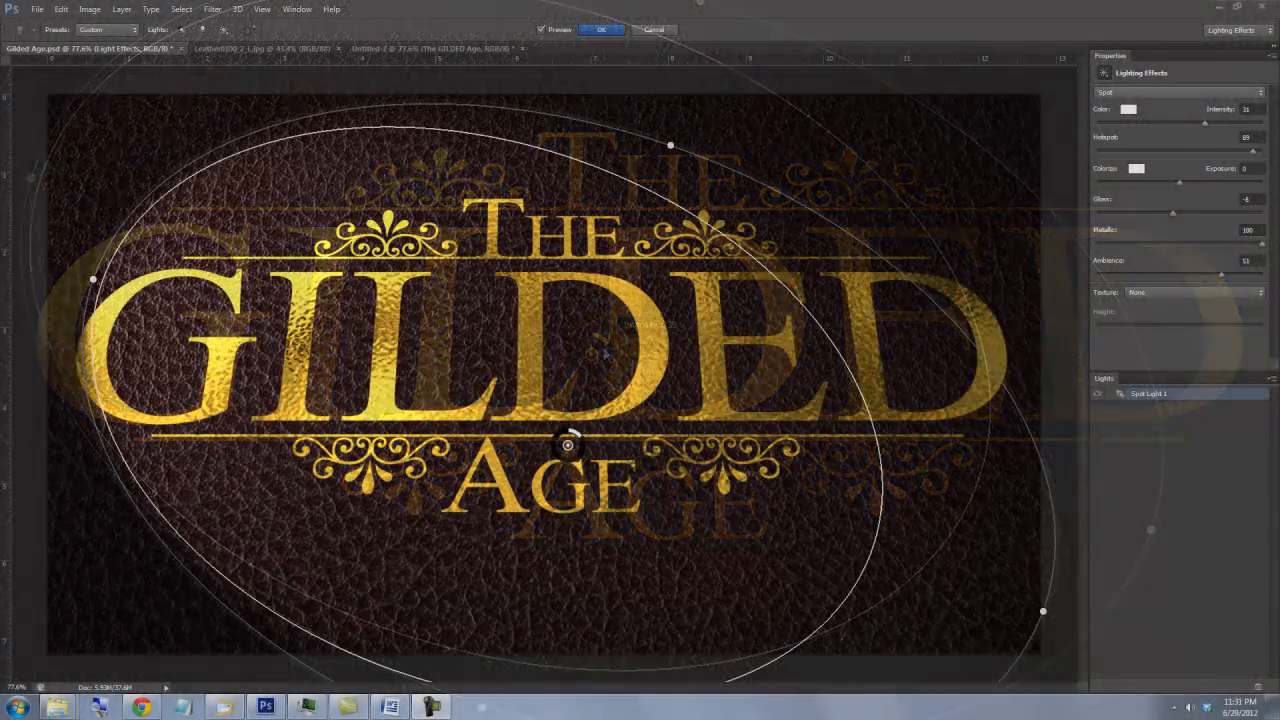
left_click(601, 29)
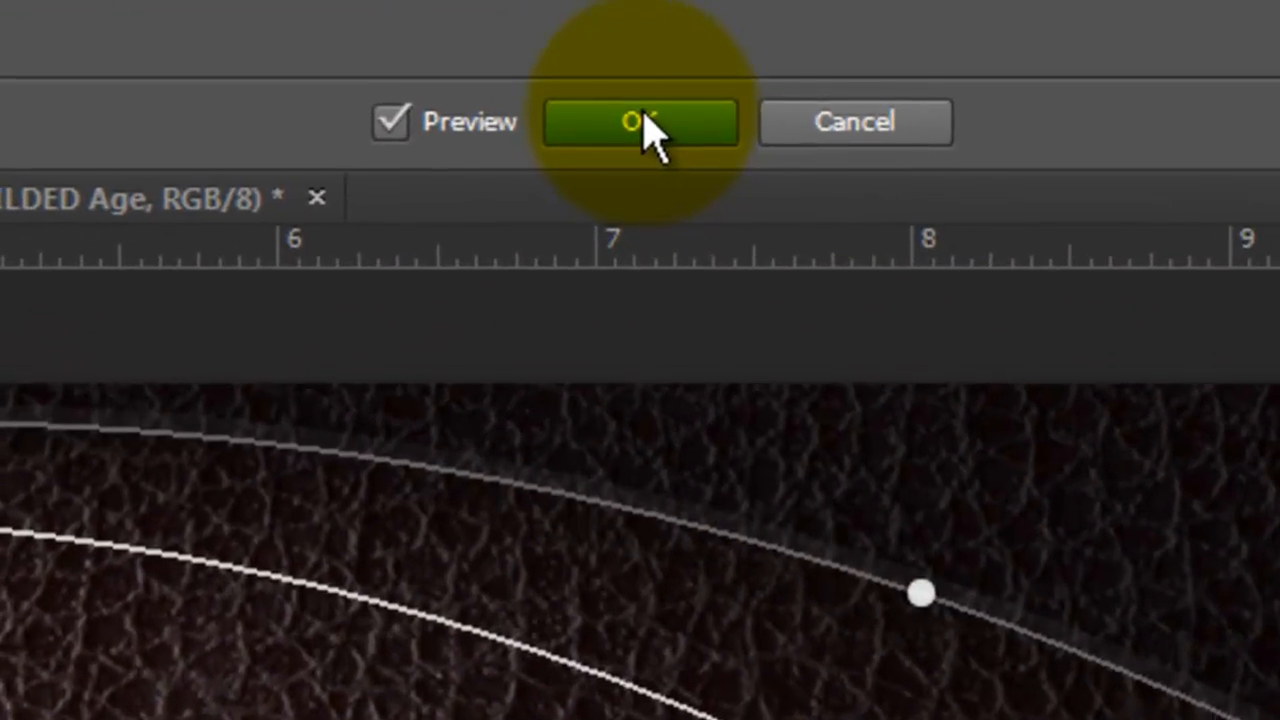